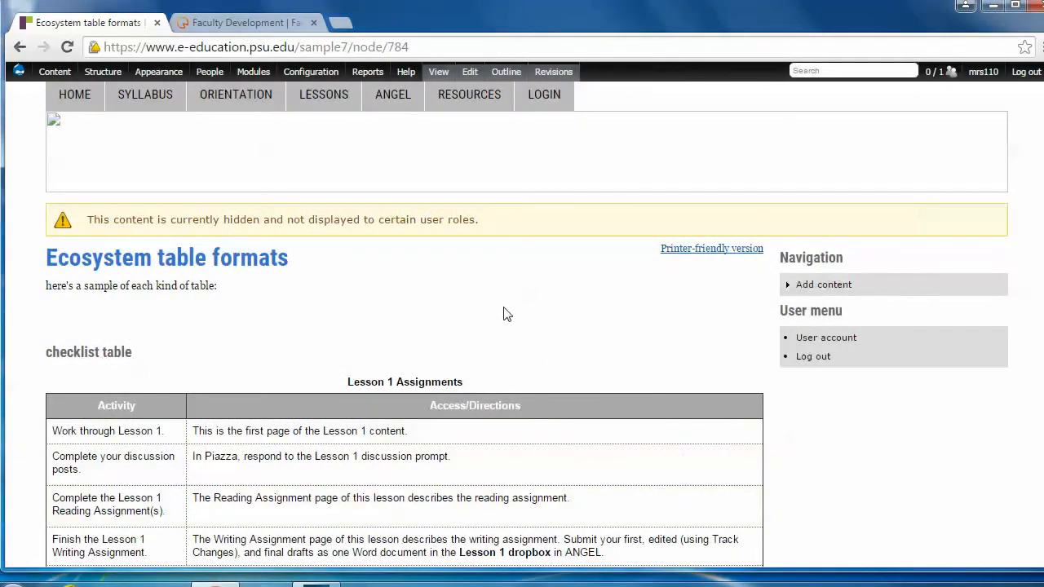
Scroll the Ecosystem table formats page and open its edit form
scroll("down", 3)
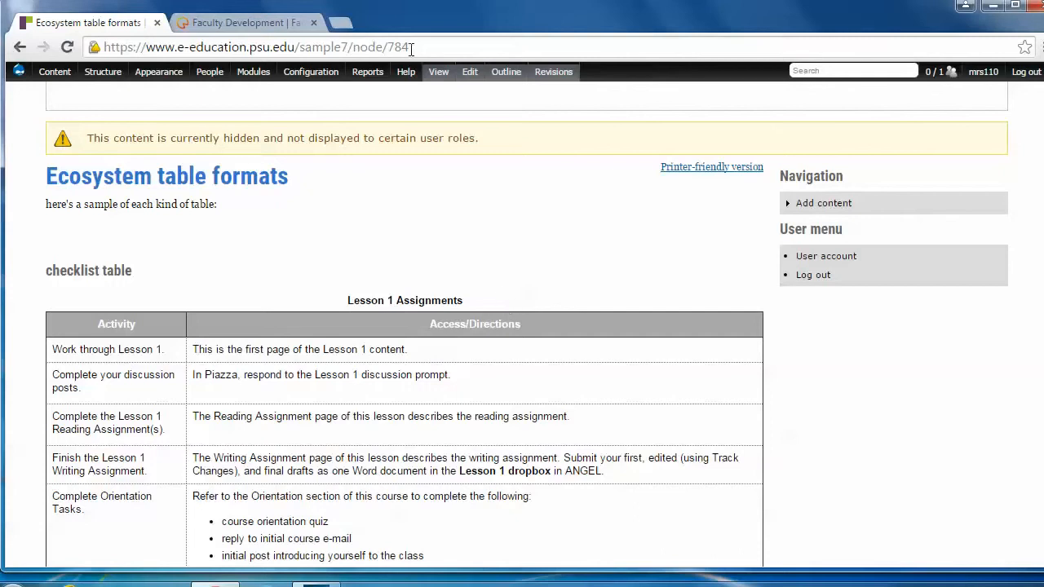
left_click(469, 72)
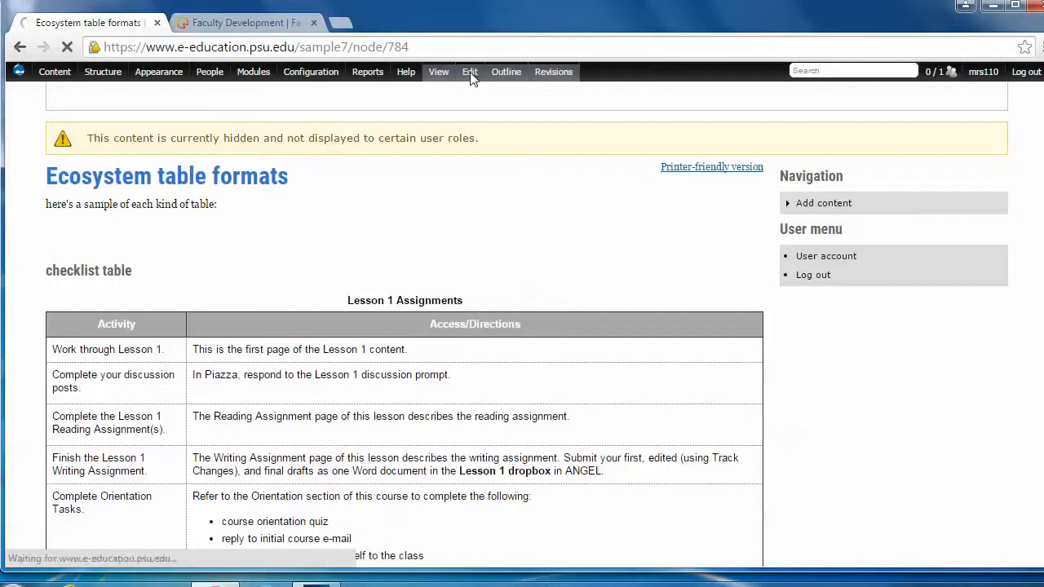
left_click(469, 72)
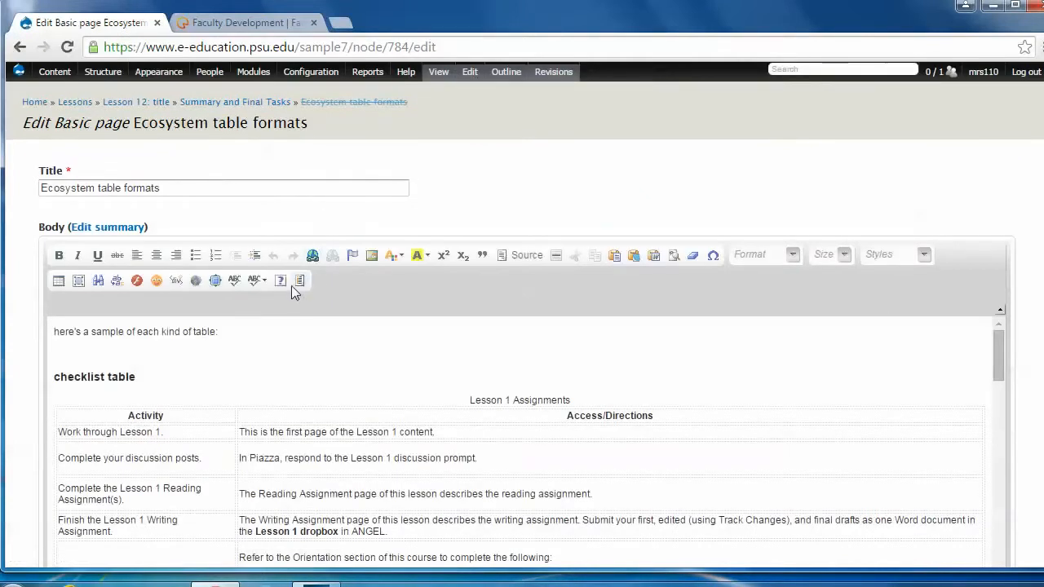
mouse_move(300, 281)
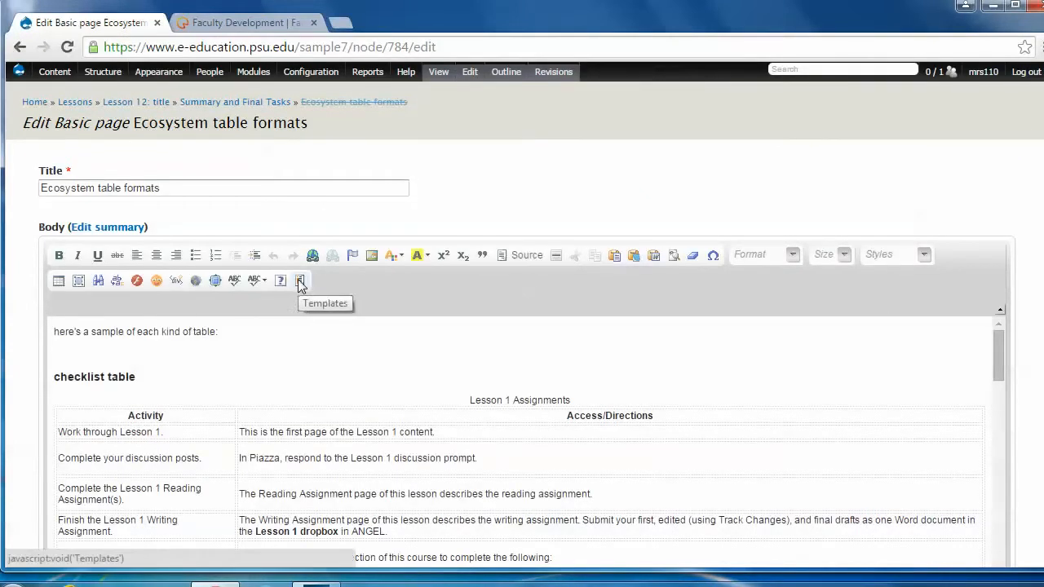
Open the Content Templates dialog from the body editor toolbar
left_click(300, 281)
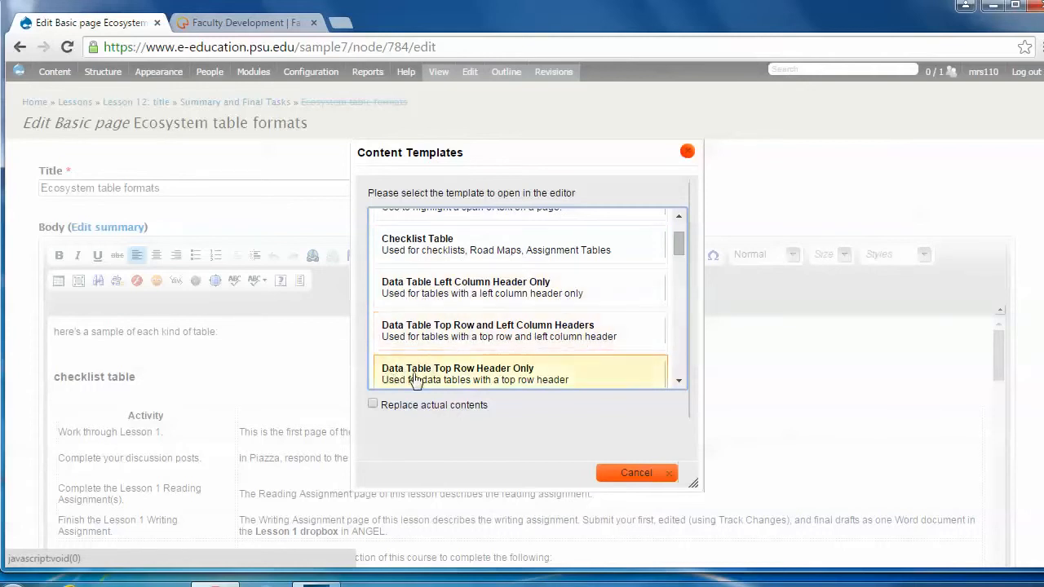
mouse_move(502, 383)
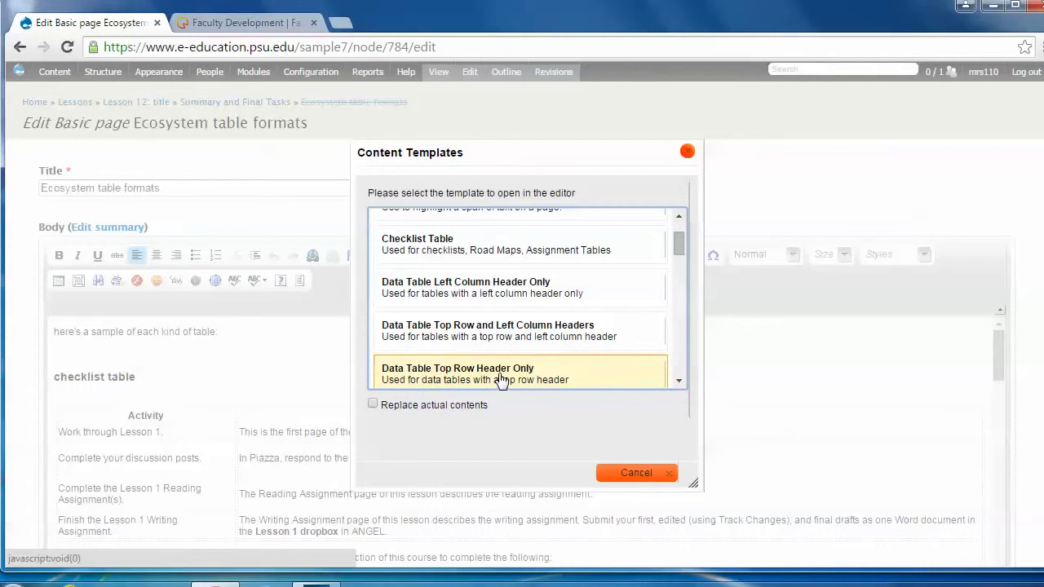
mouse_move(488, 377)
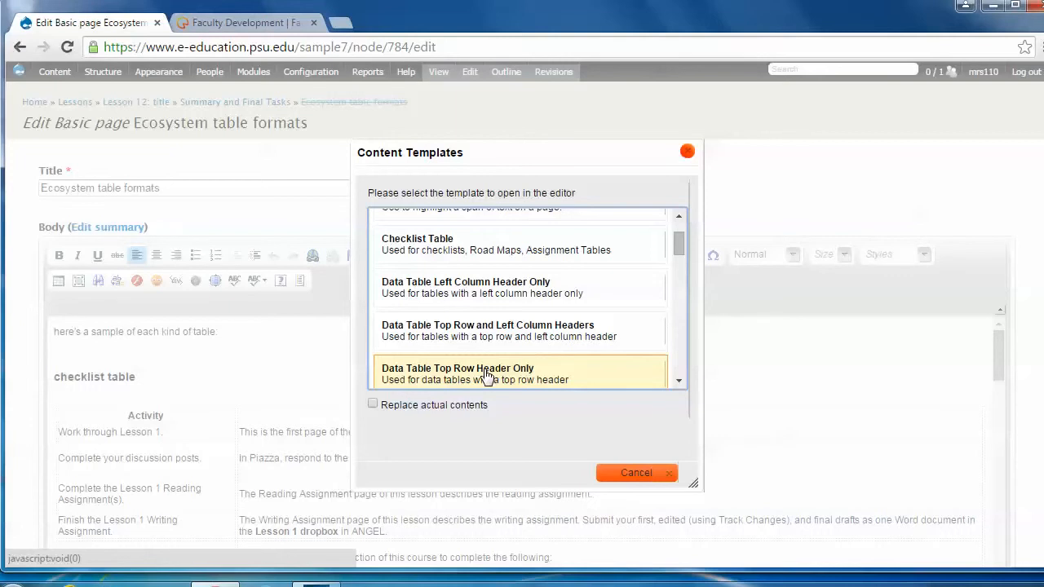
mouse_move(644, 492)
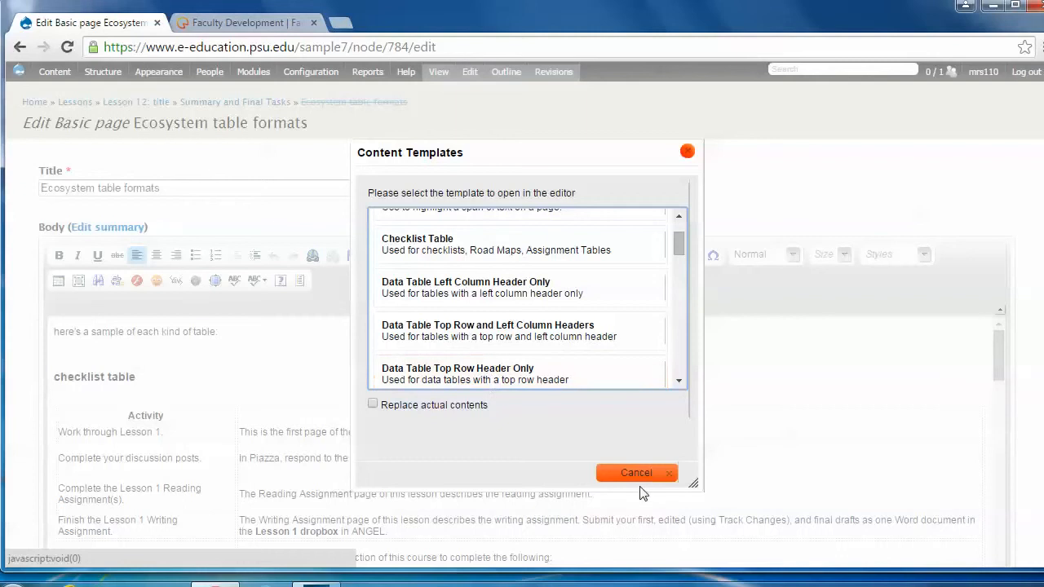
Cancel the Content Templates dialog and switch to the page's View tab
left_click(636, 473)
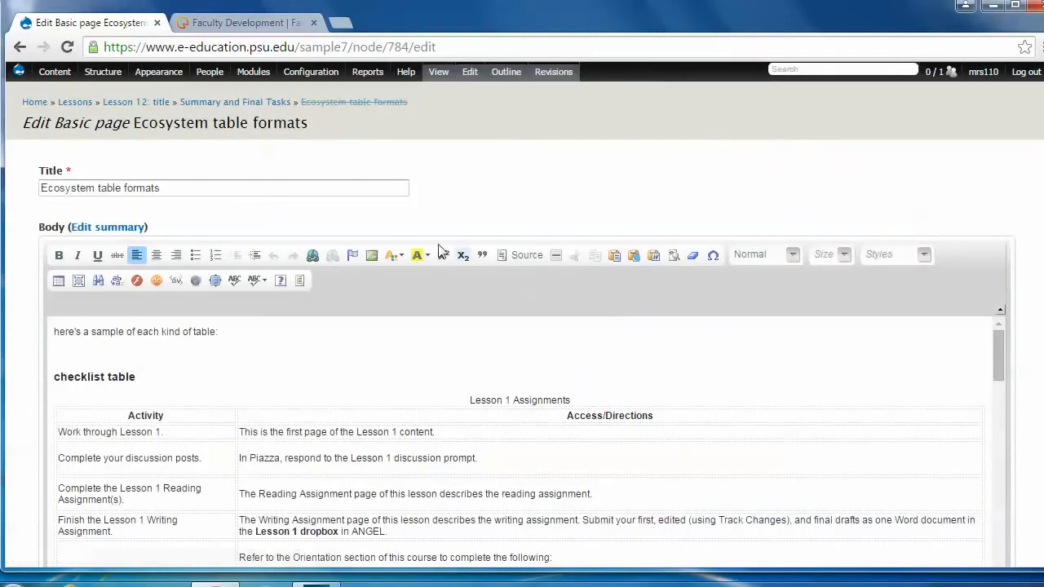
left_click(439, 72)
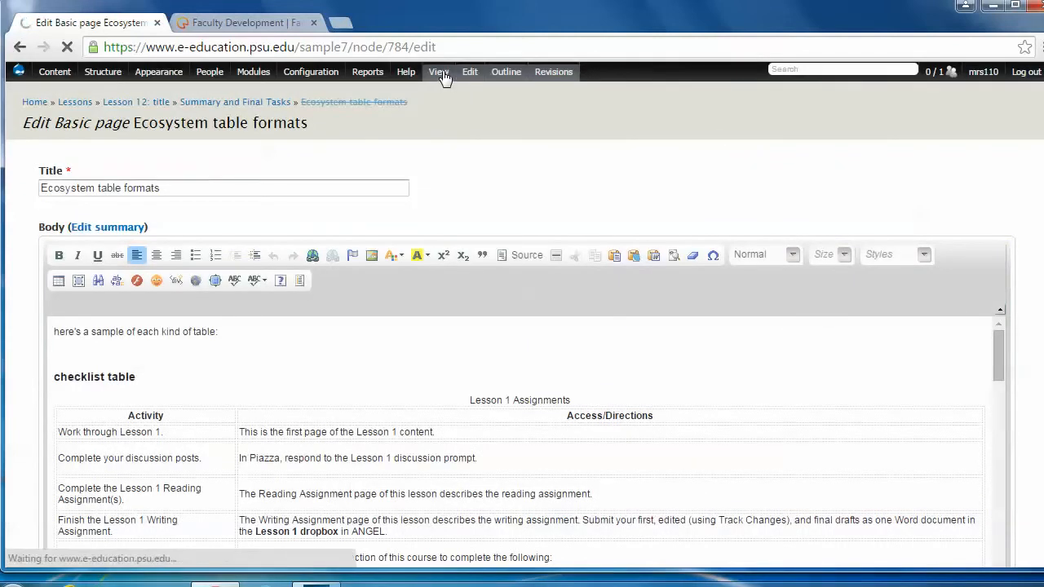
left_click(439, 72)
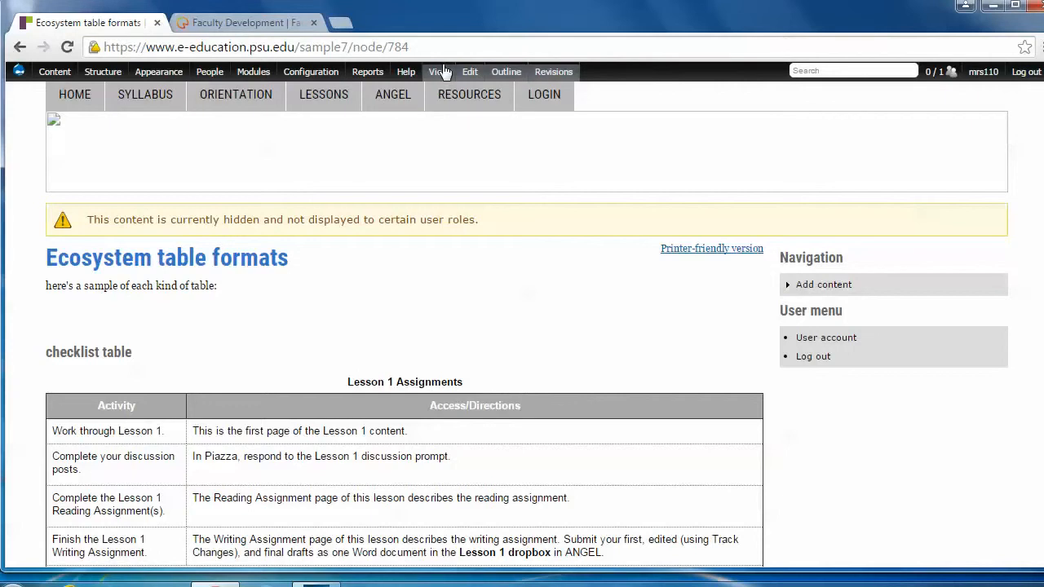
left_click(406, 72)
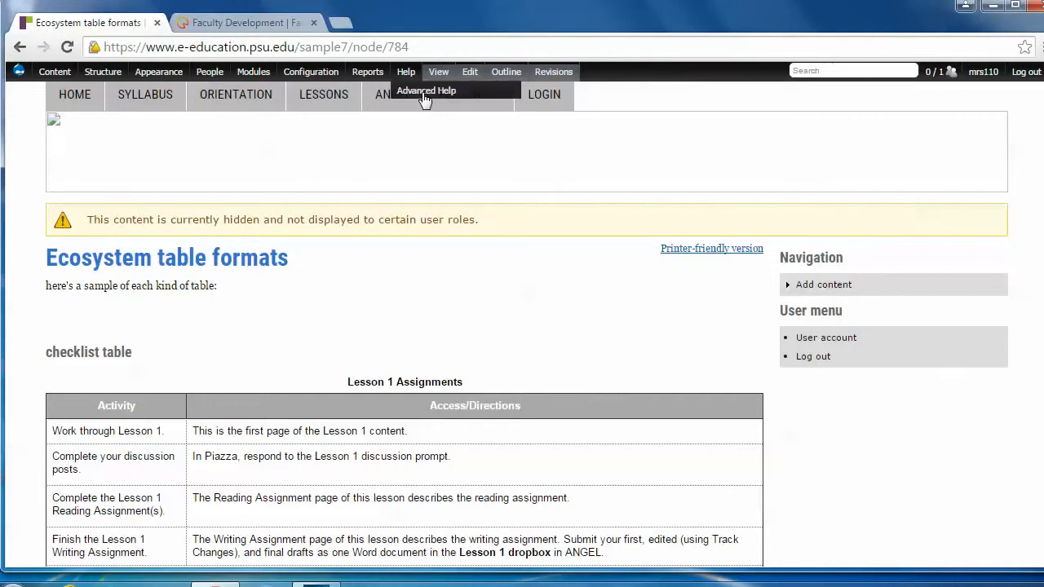
mouse_move(400, 335)
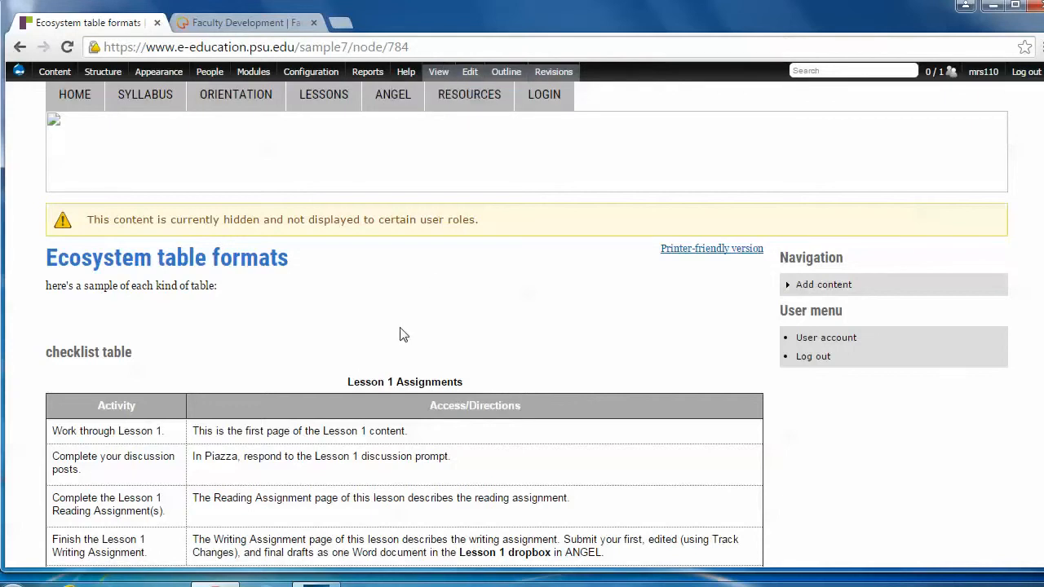
scroll("down", 3)
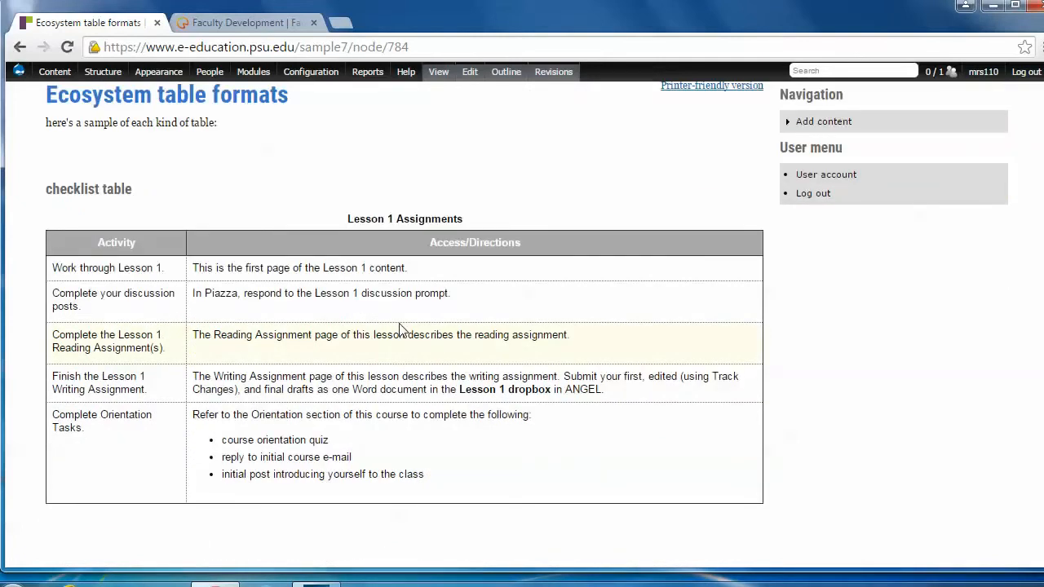
mouse_move(390, 328)
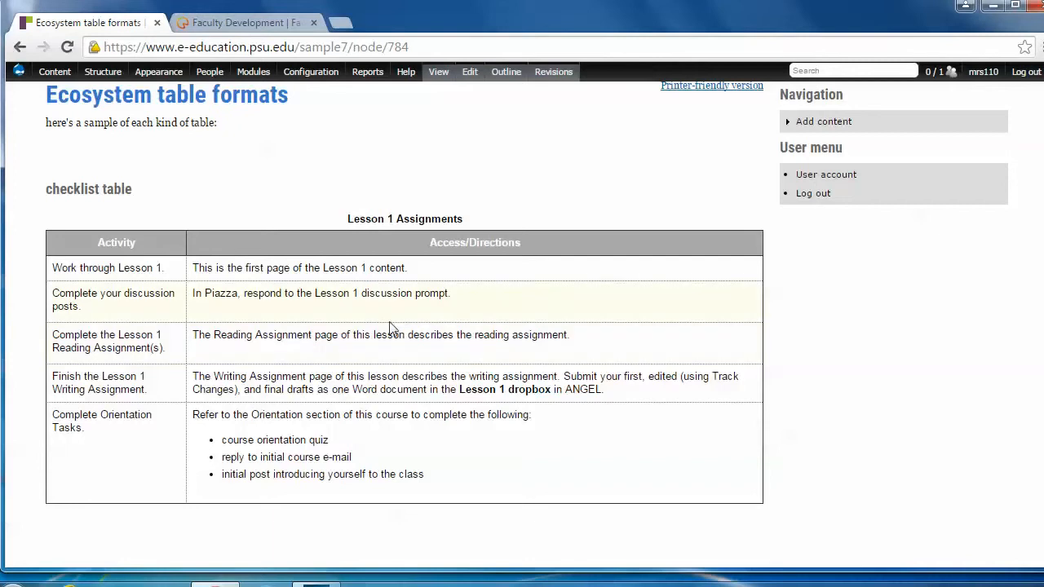
mouse_move(246, 318)
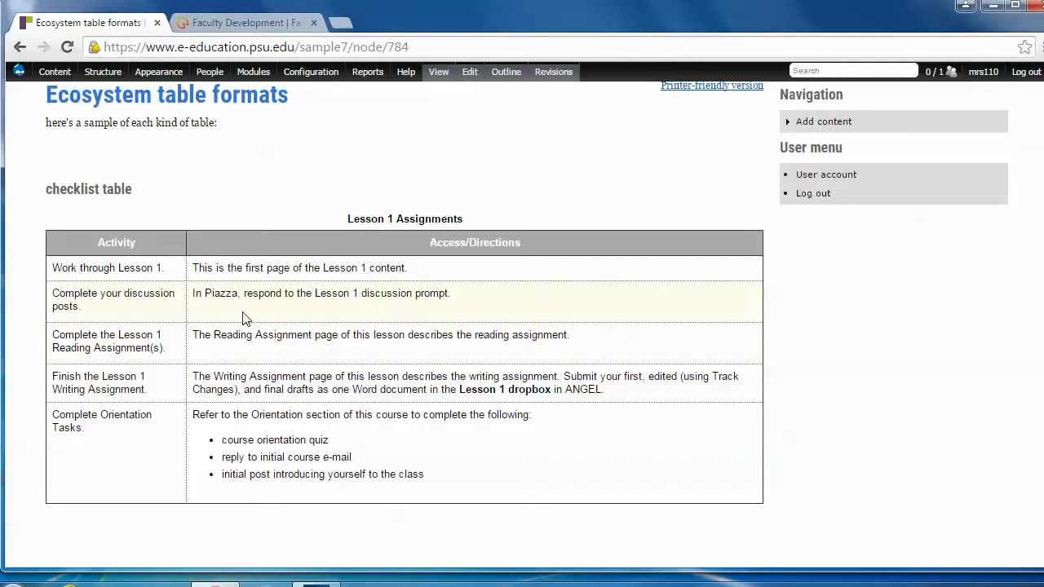
mouse_move(210, 250)
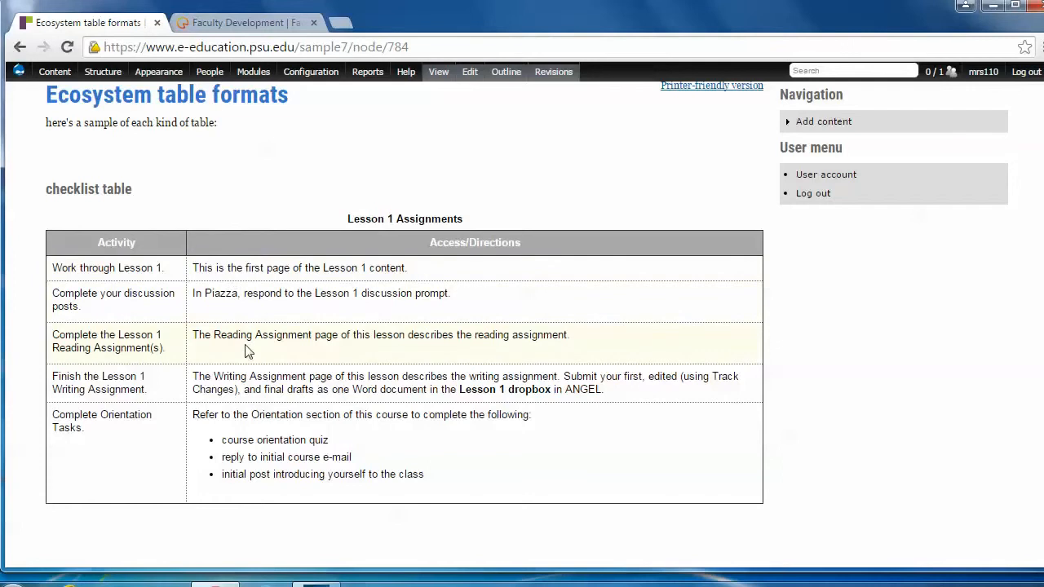
mouse_move(263, 473)
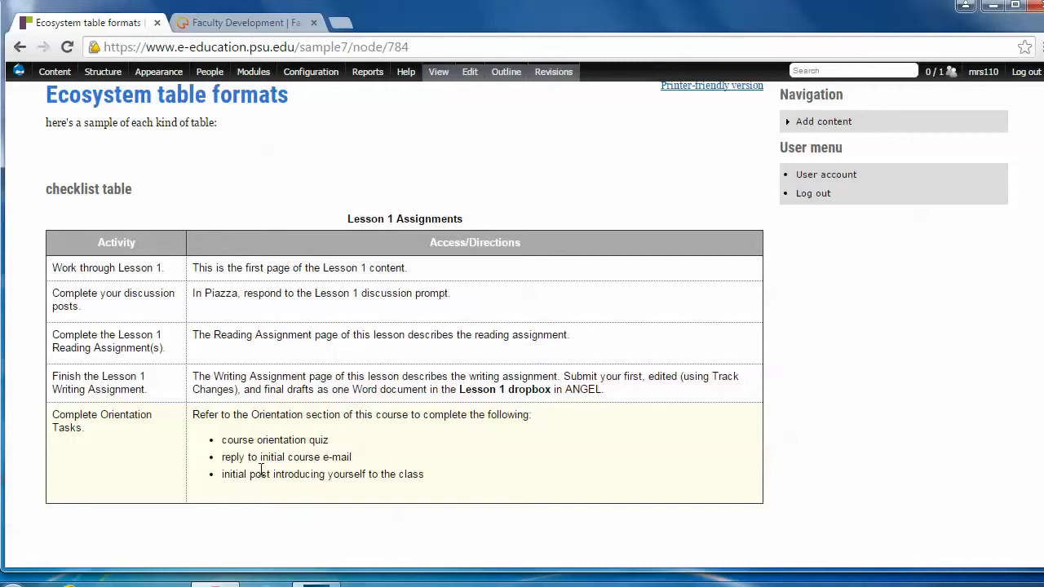
mouse_move(677, 346)
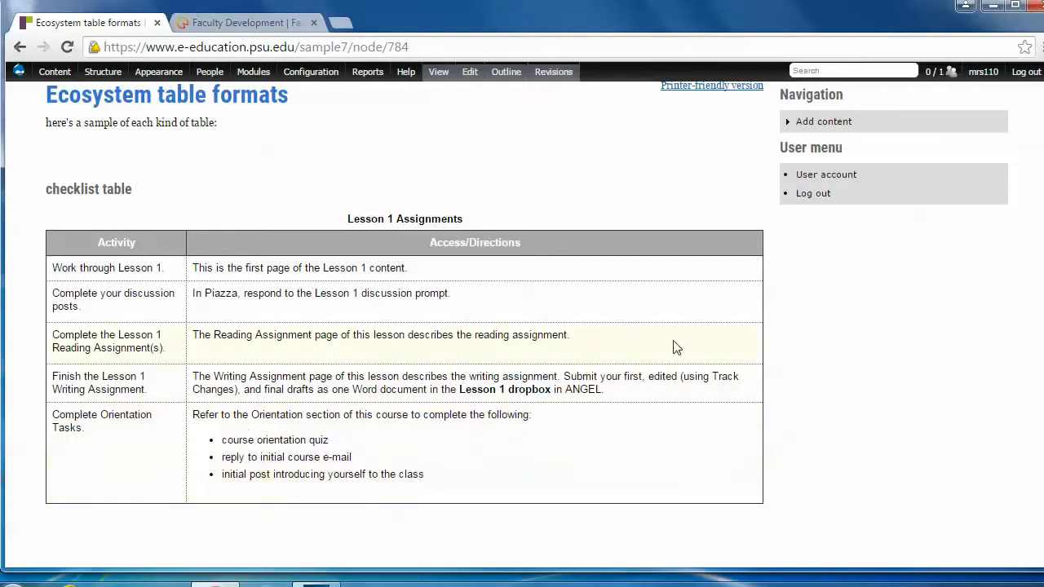
scroll("down", 3)
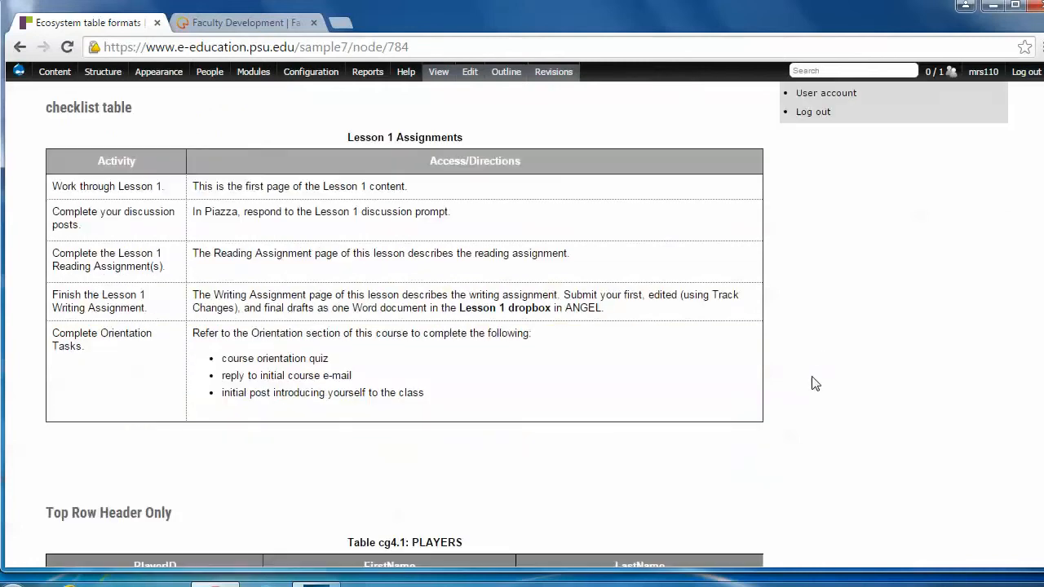
scroll("down", 3)
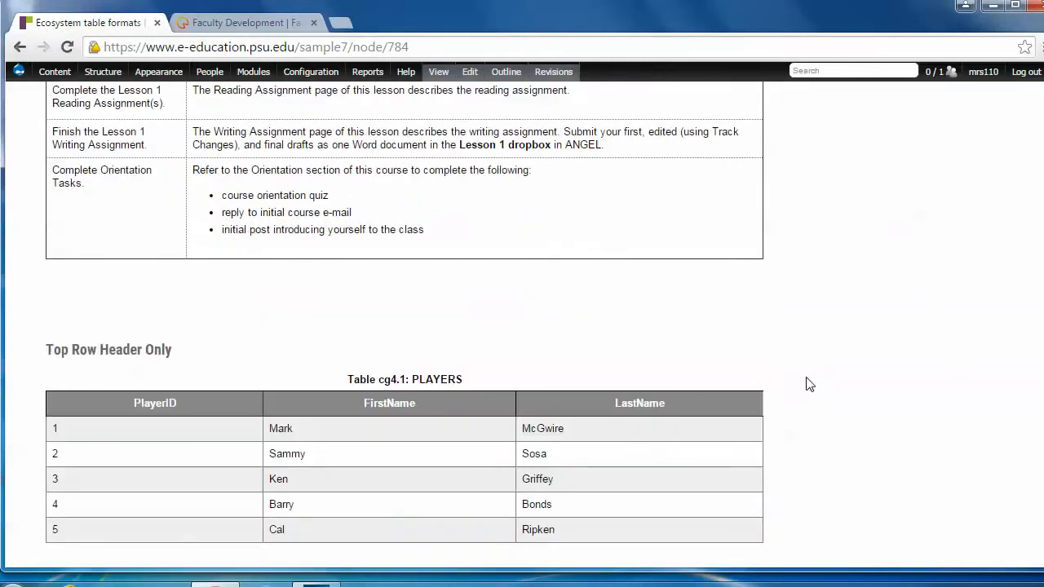
scroll("down", 3)
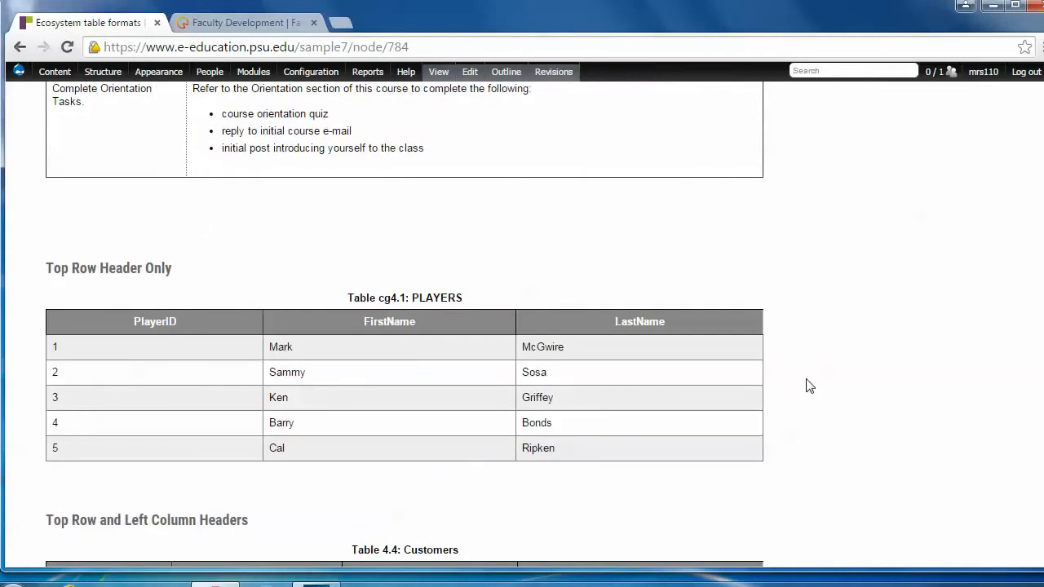
mouse_move(805, 385)
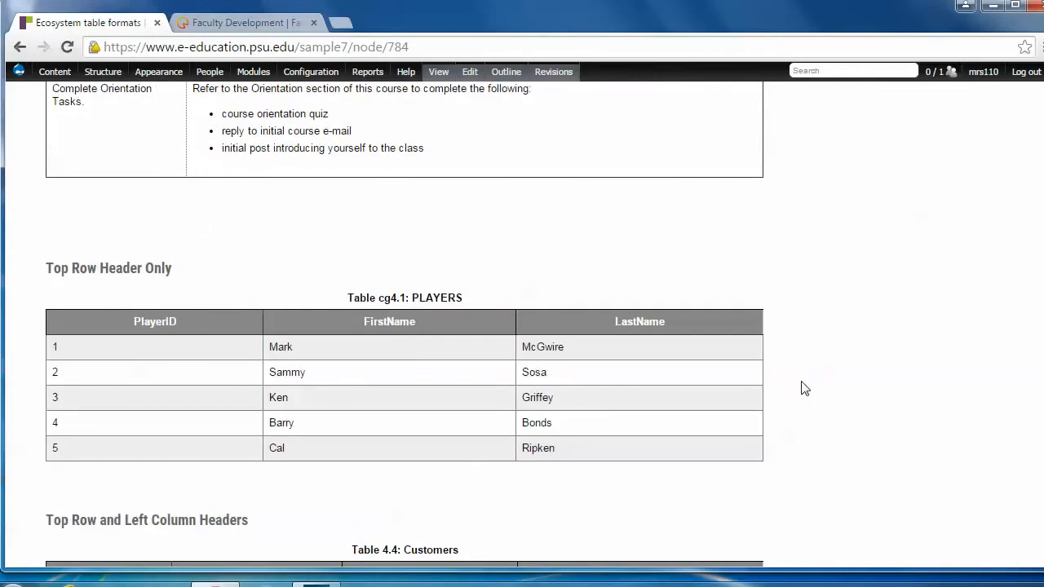
scroll("down", 3)
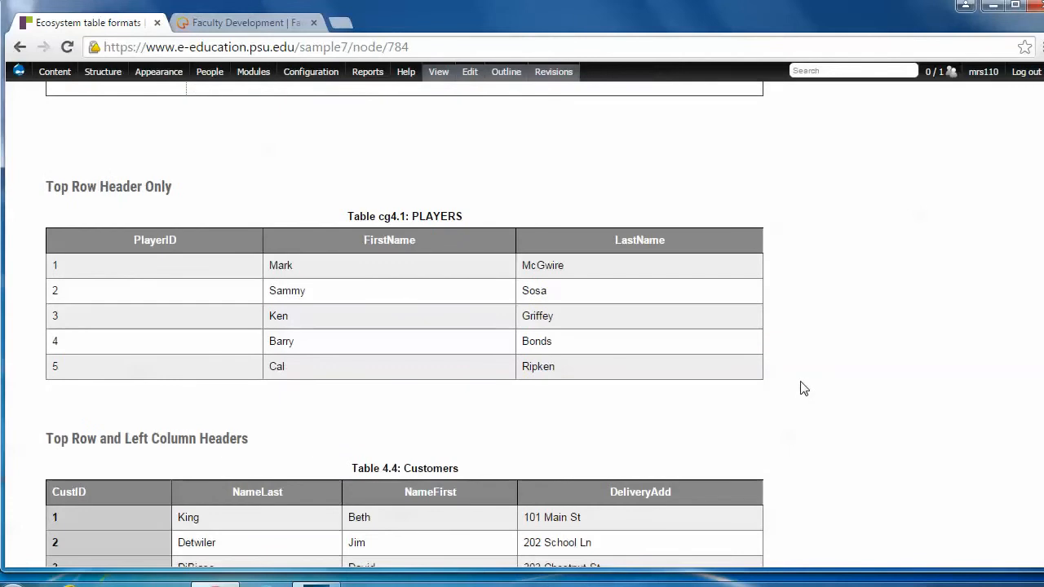
mouse_move(149, 206)
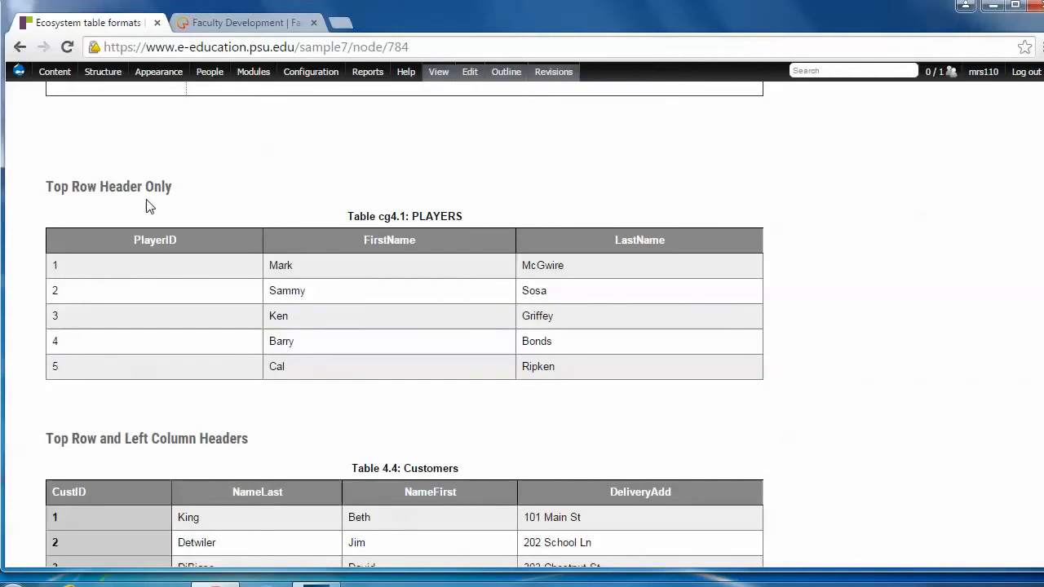
mouse_move(155, 228)
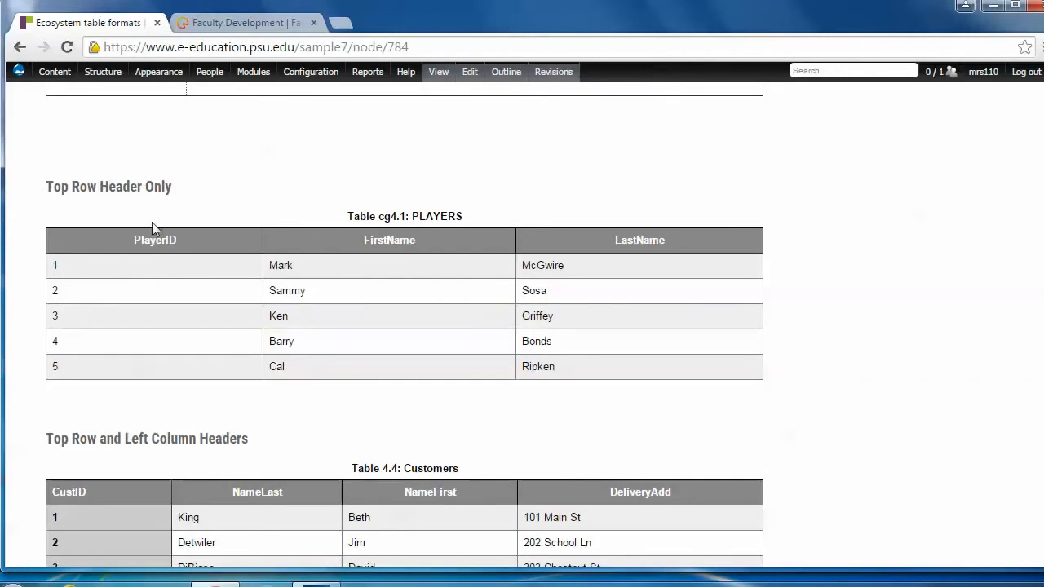
mouse_move(293, 247)
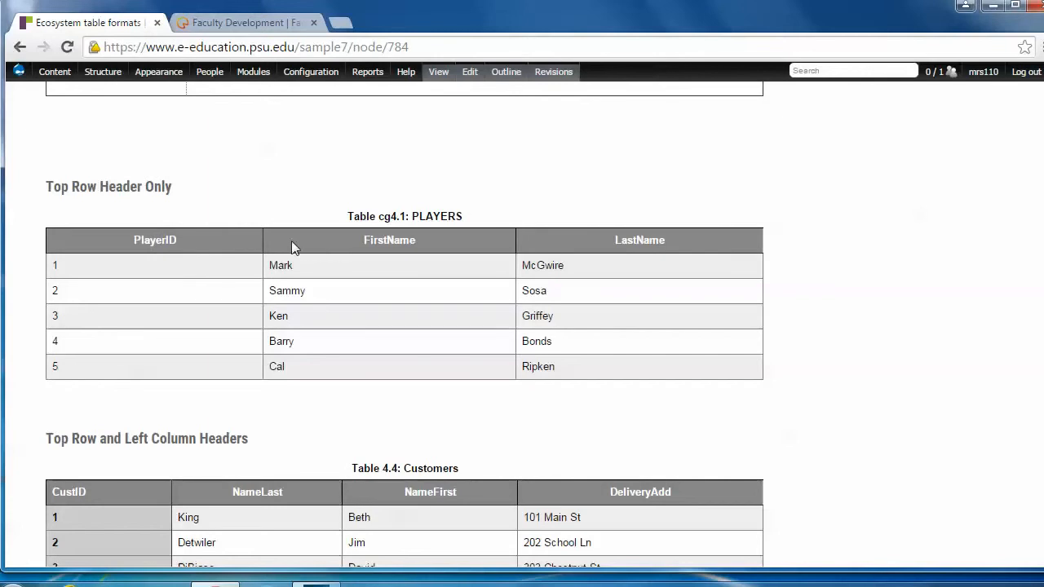
mouse_move(343, 251)
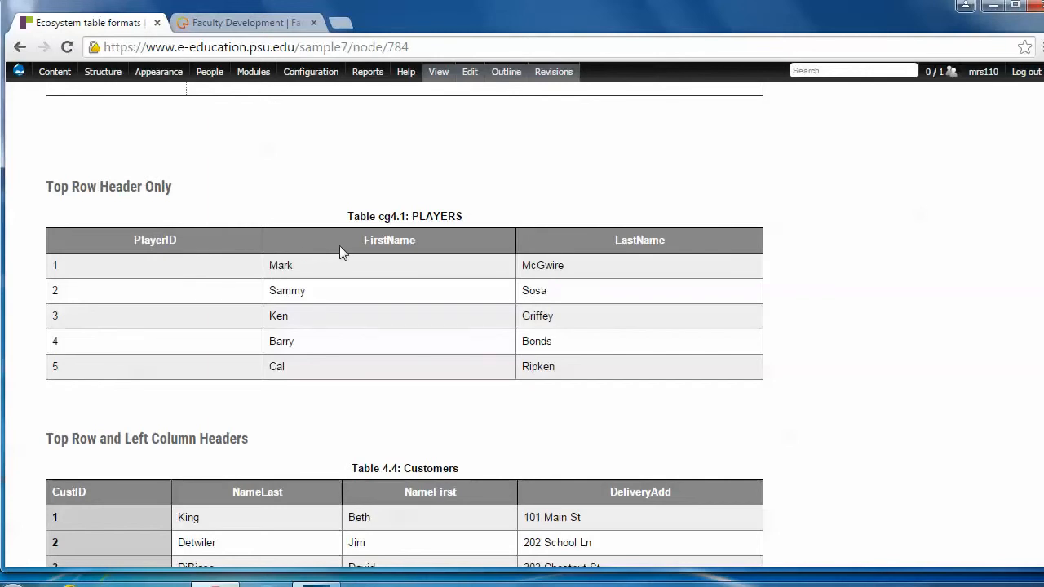
mouse_move(349, 308)
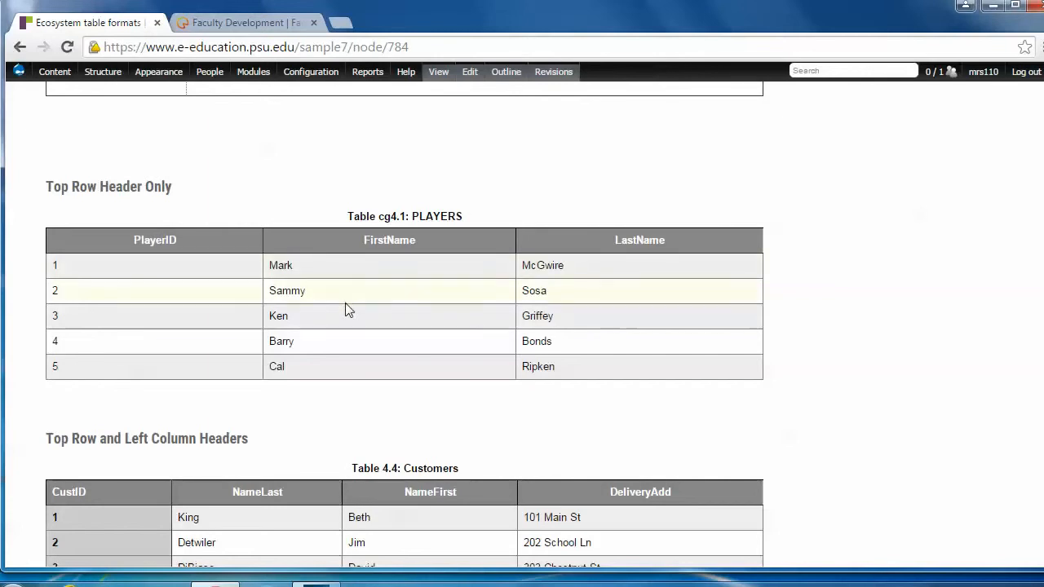
mouse_move(795, 281)
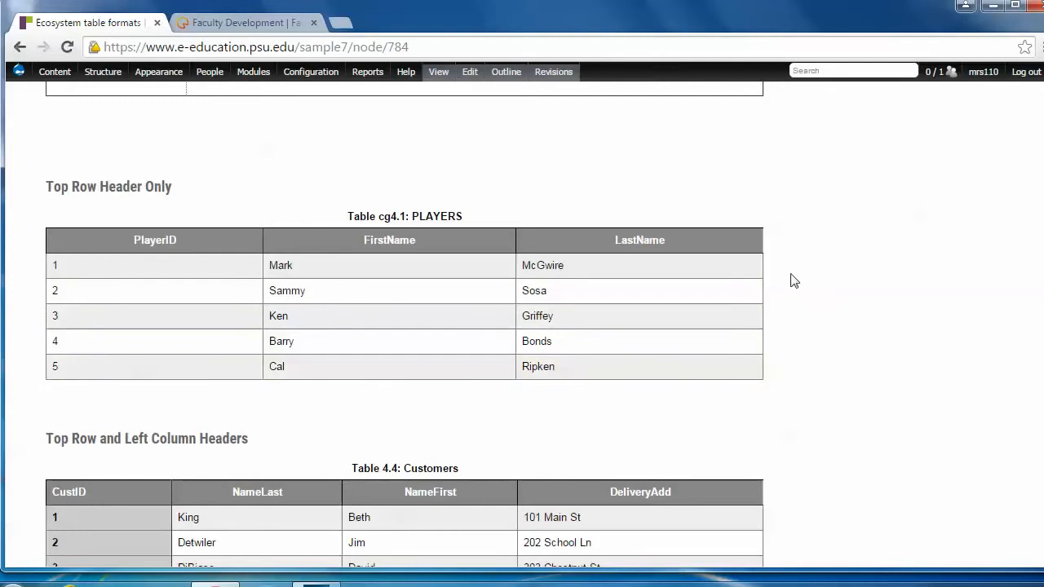
mouse_move(751, 290)
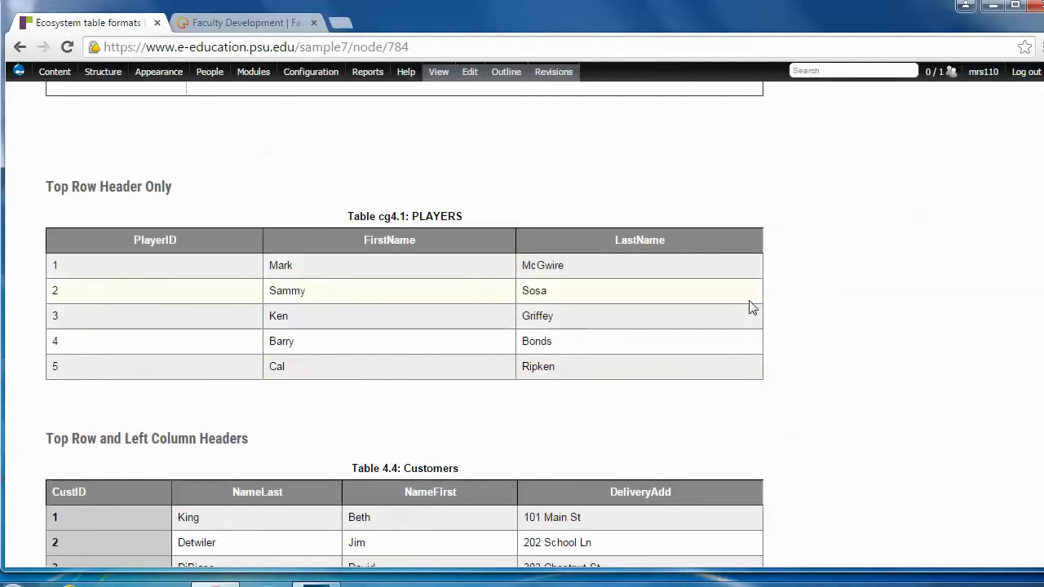
mouse_move(788, 279)
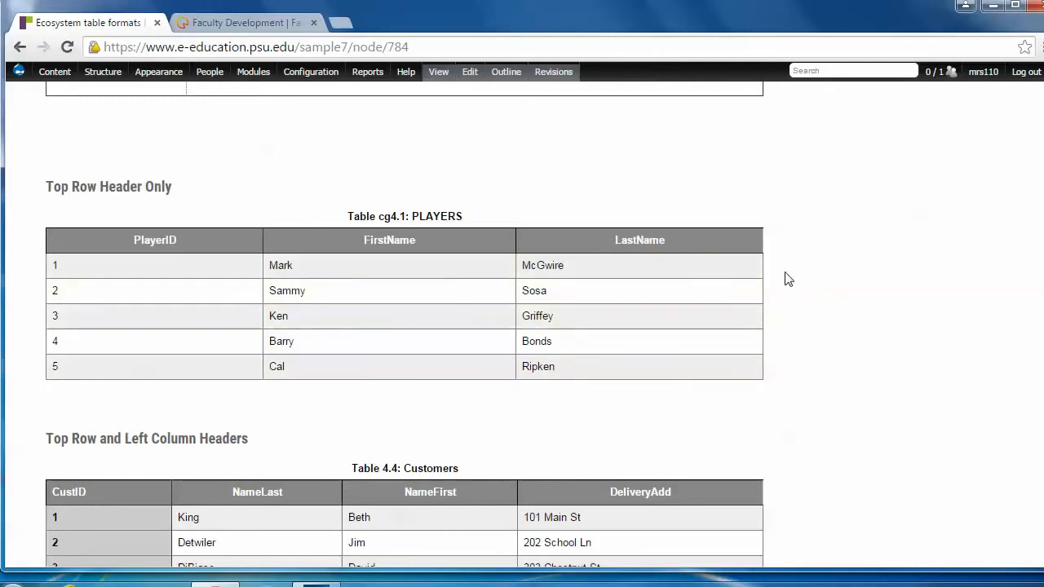
scroll("down", 3)
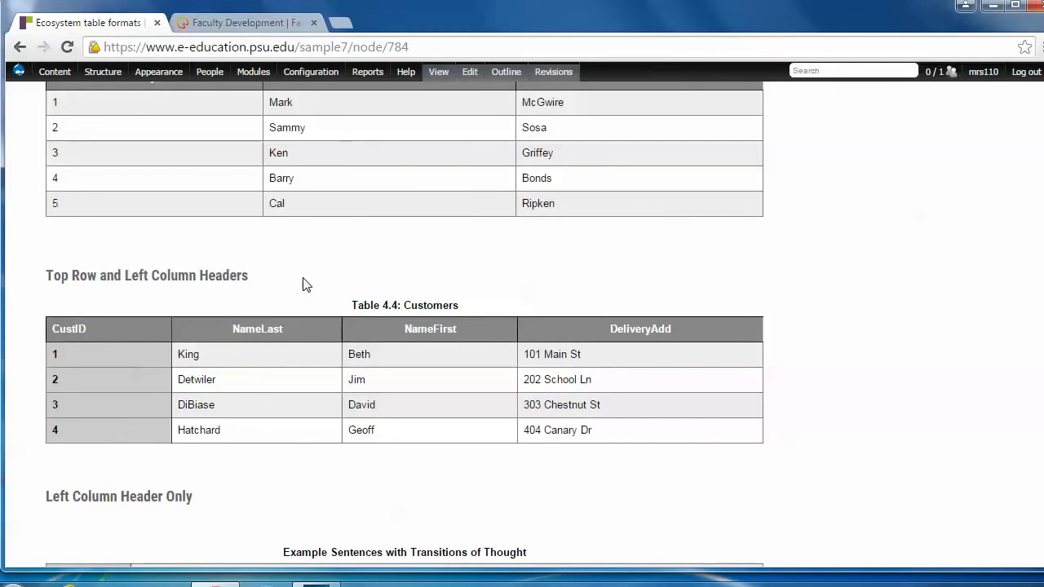
mouse_move(98, 332)
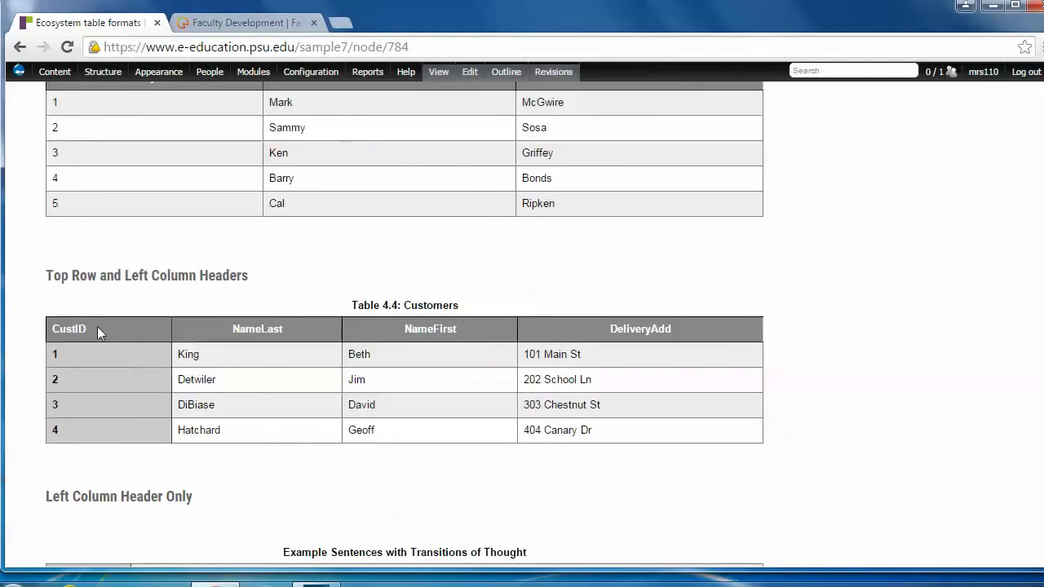
scroll("down", 3)
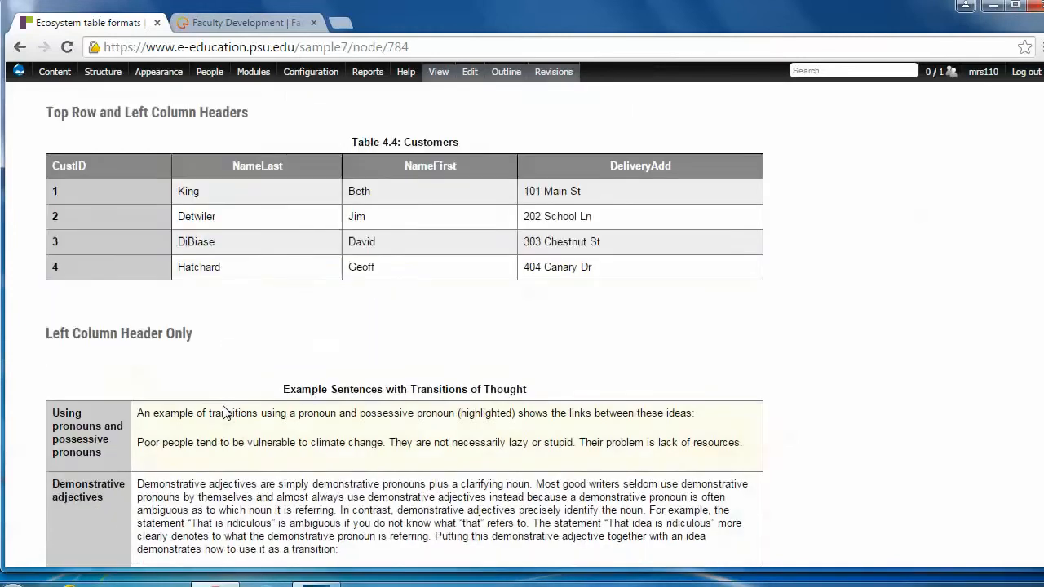
scroll("down", 3)
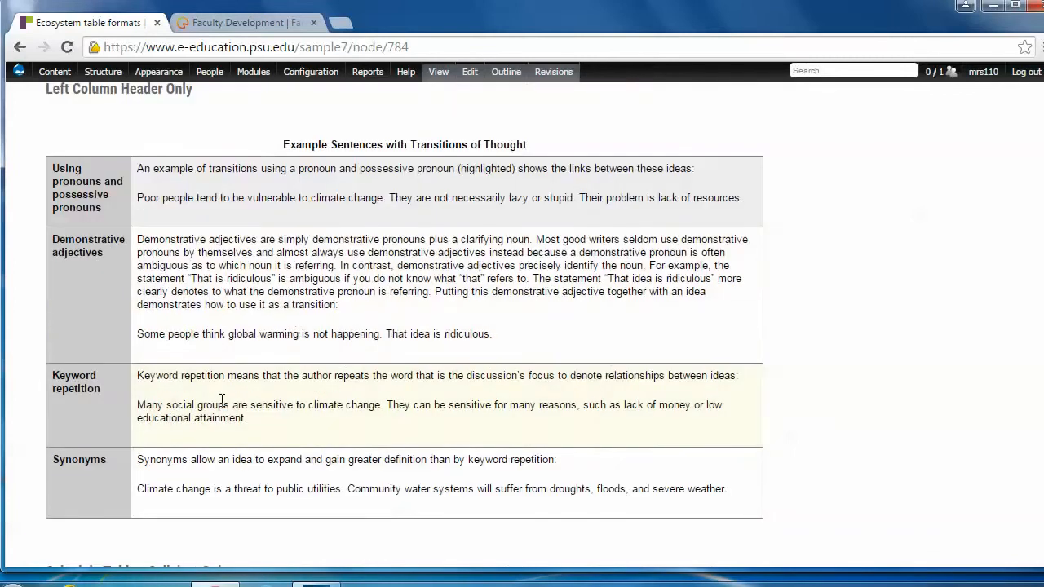
mouse_move(208, 216)
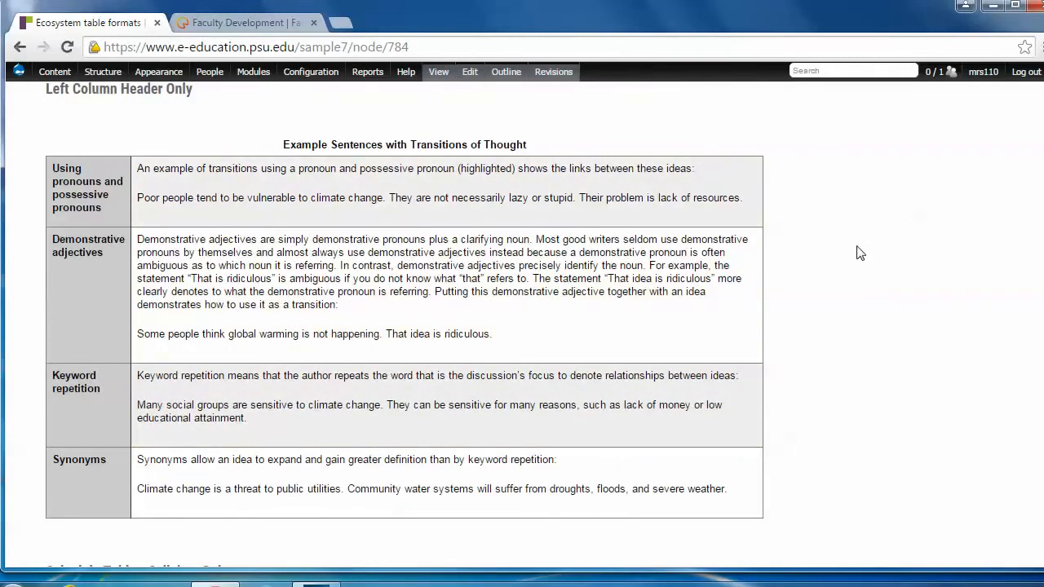
mouse_move(851, 253)
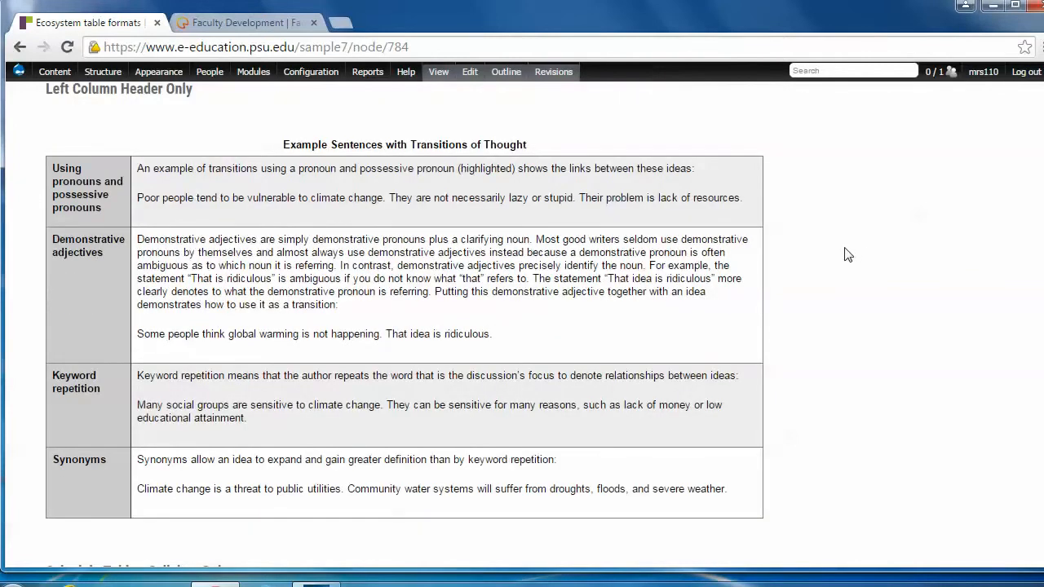
scroll("down", 3)
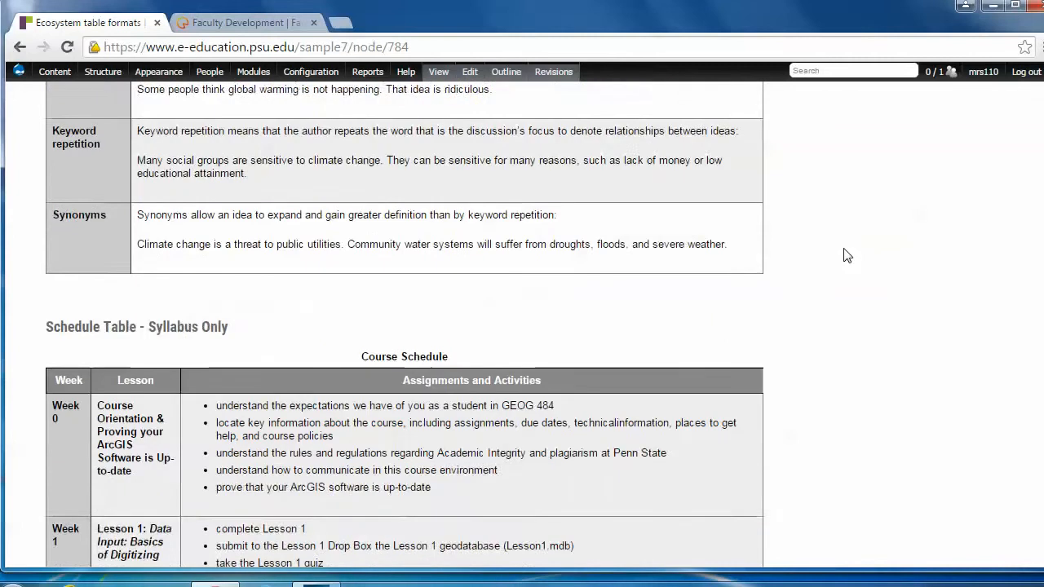
scroll("down", 3)
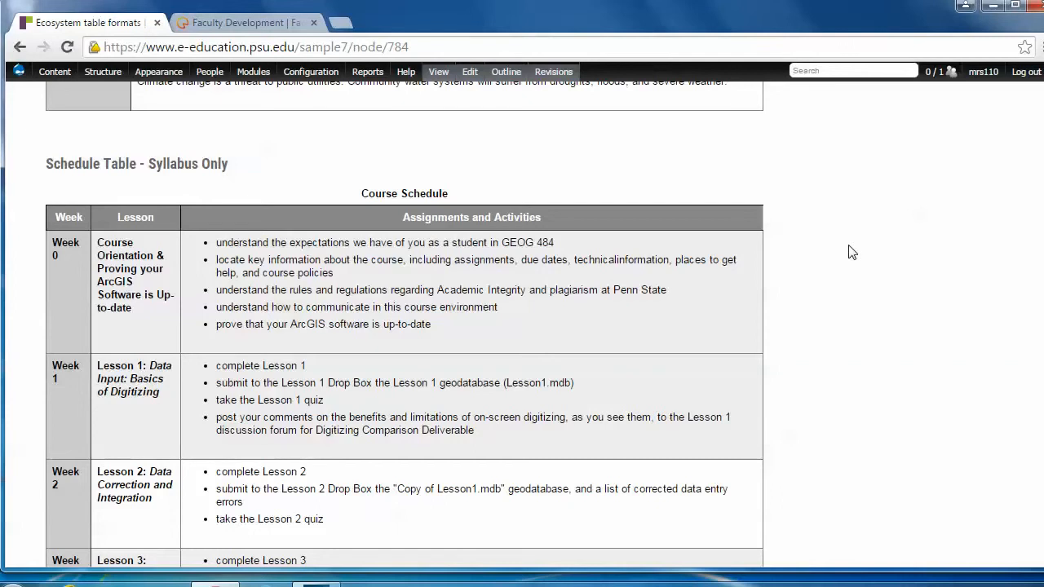
mouse_move(853, 249)
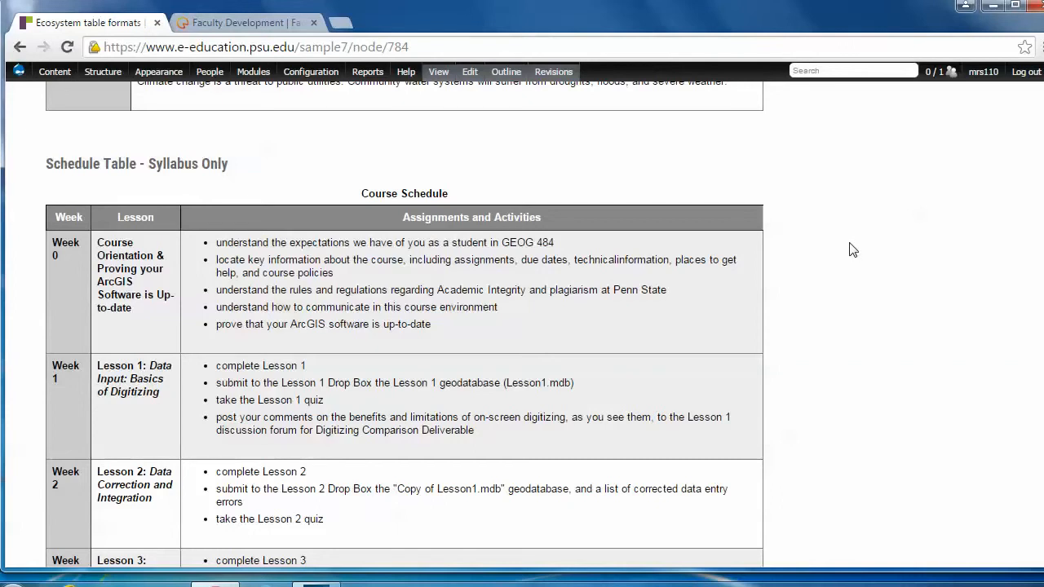
scroll("down", 3)
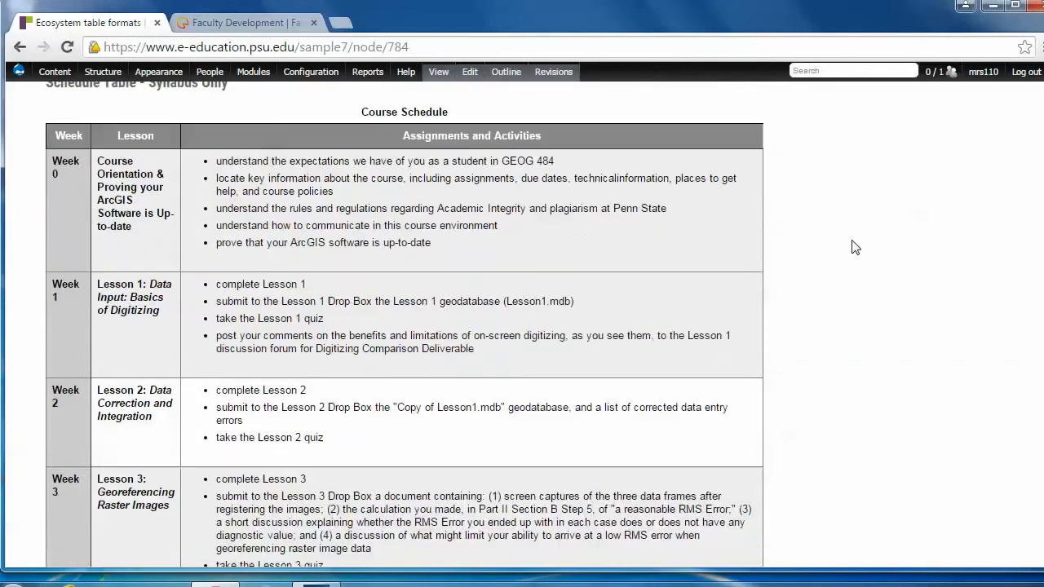
scroll("down", 3)
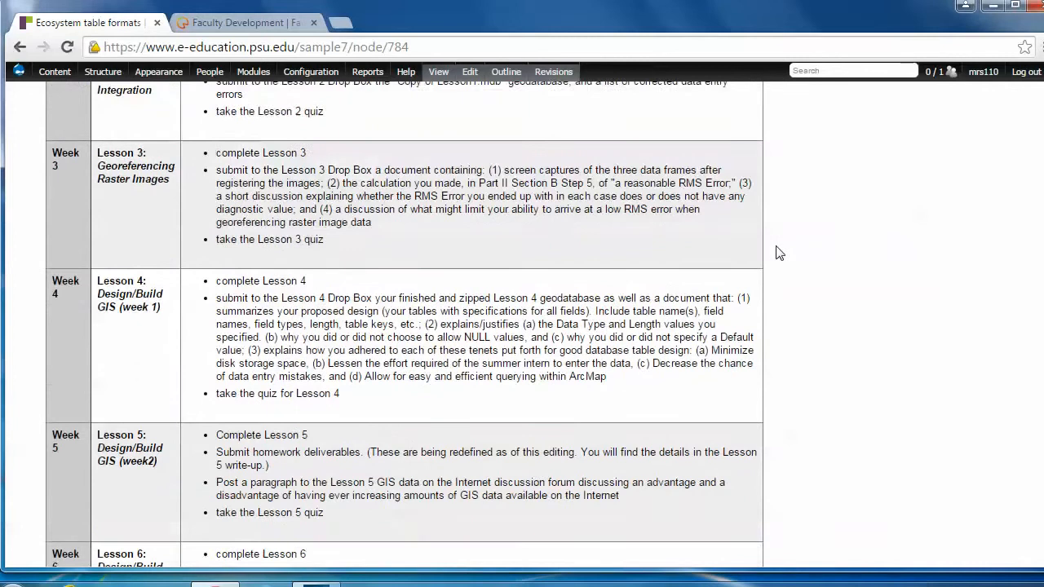
scroll("down", 3)
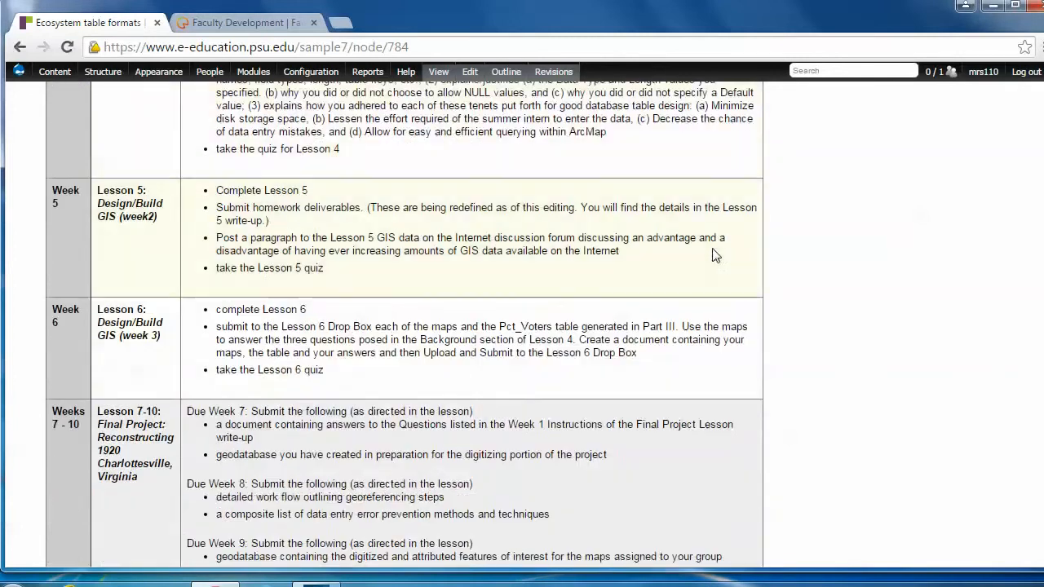
scroll("down", 3)
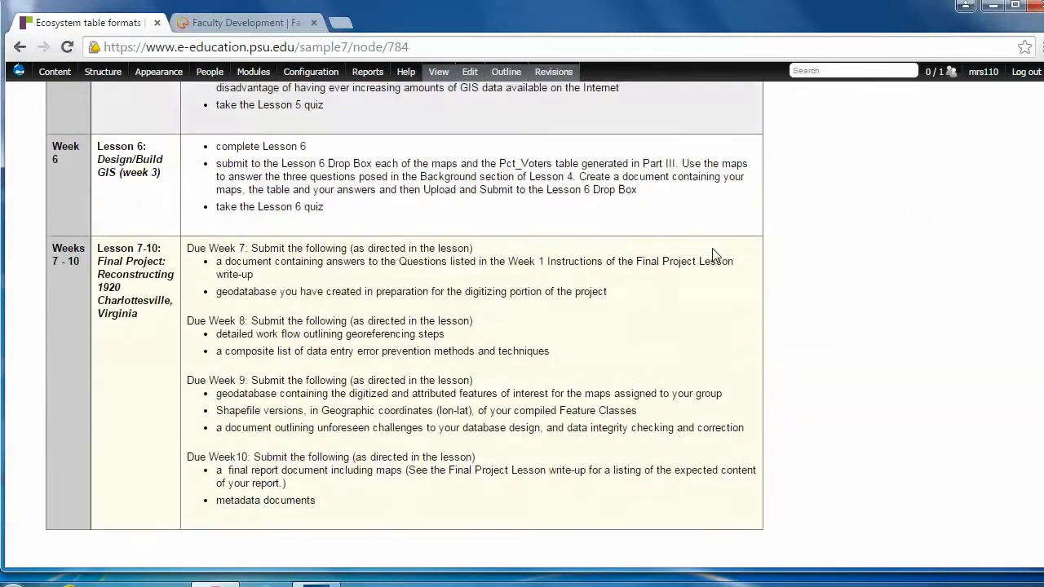
scroll("up", 3)
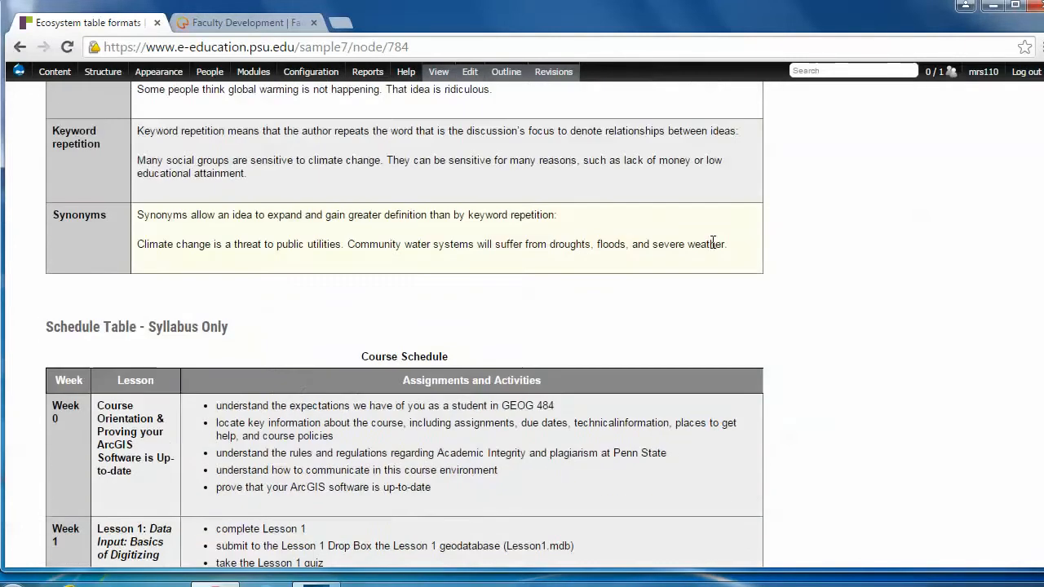
scroll("up", 3)
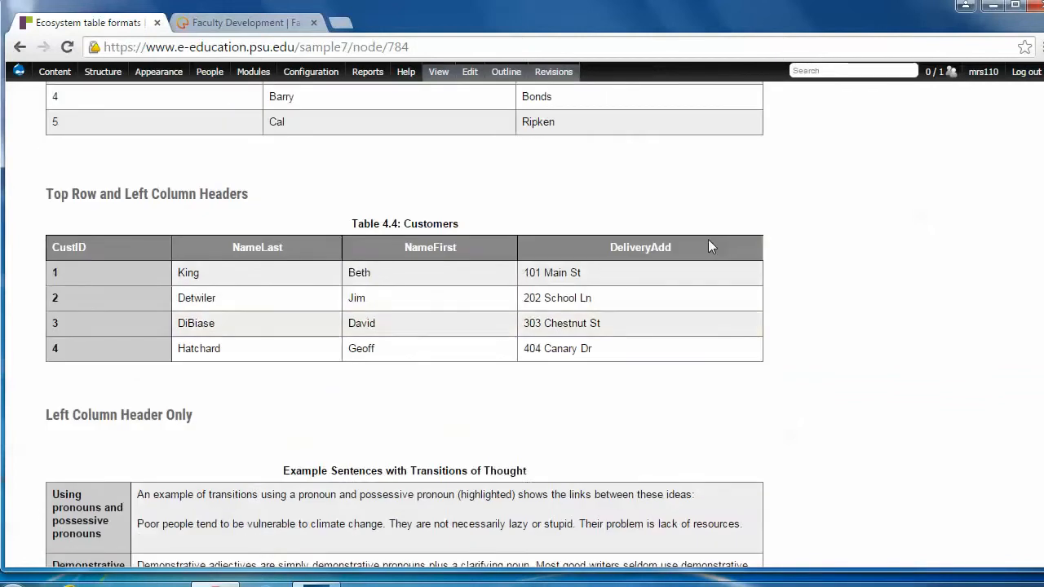
scroll("up", 3)
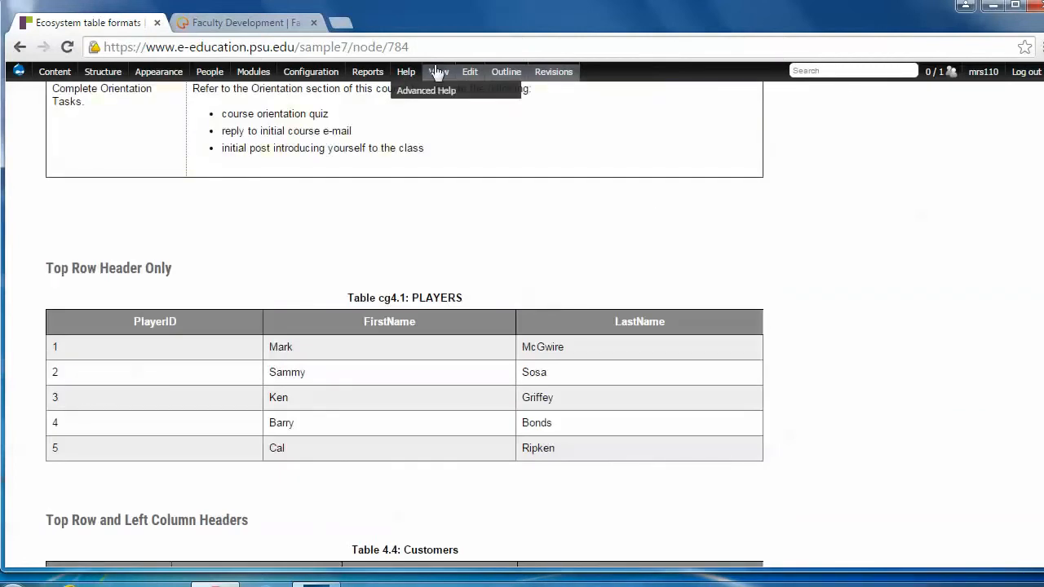
mouse_move(469, 72)
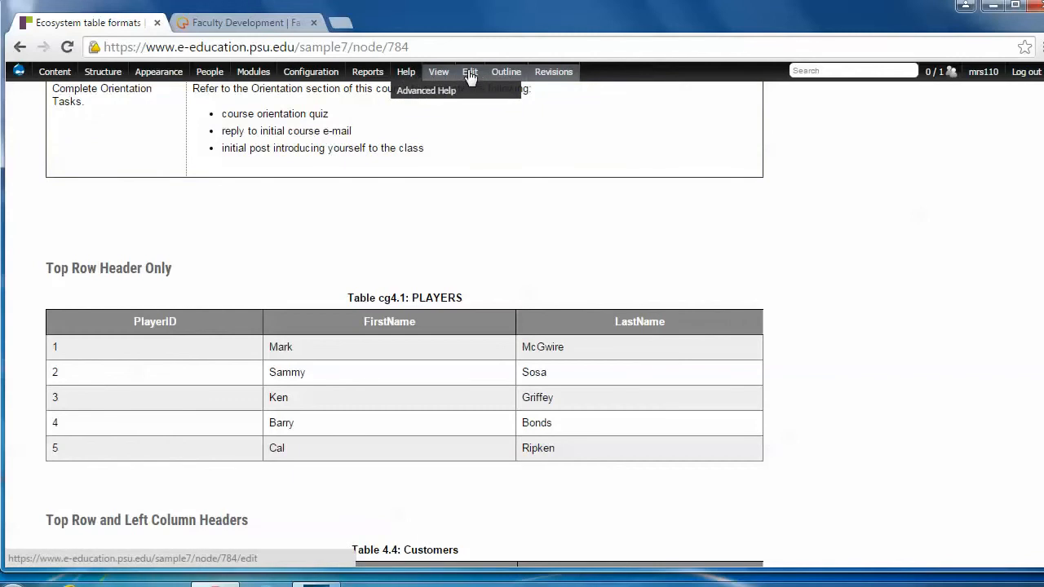
Reopen the edit form and scroll the body to the Top Row Header Only Players table
left_click(469, 72)
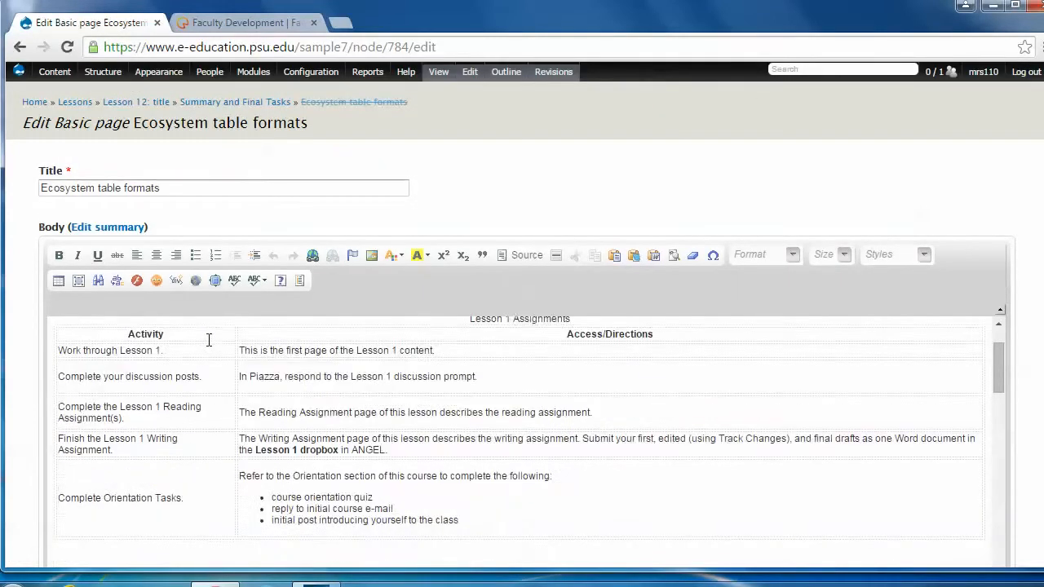
scroll("up", 3)
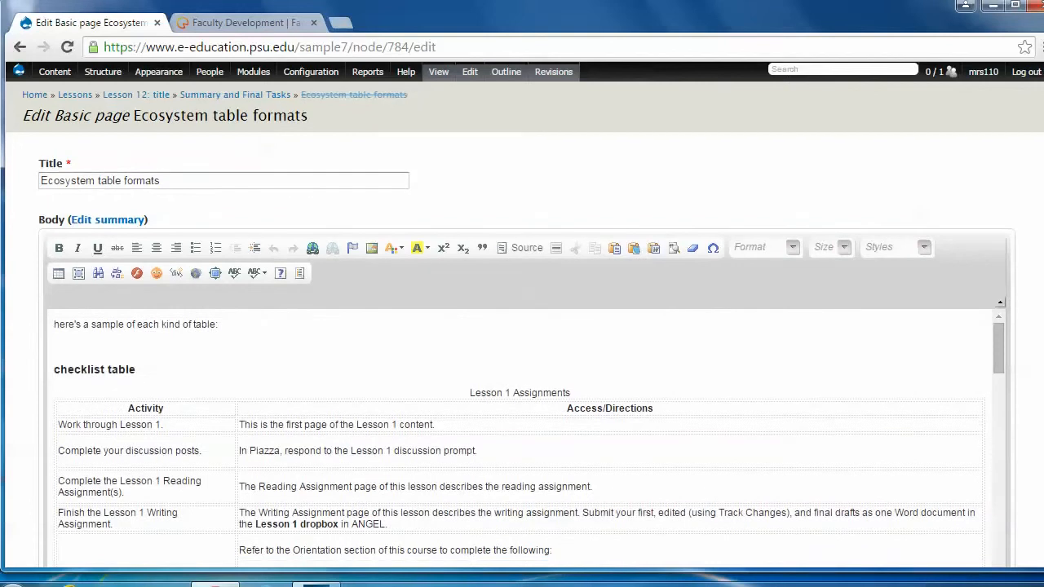
scroll("down", 3)
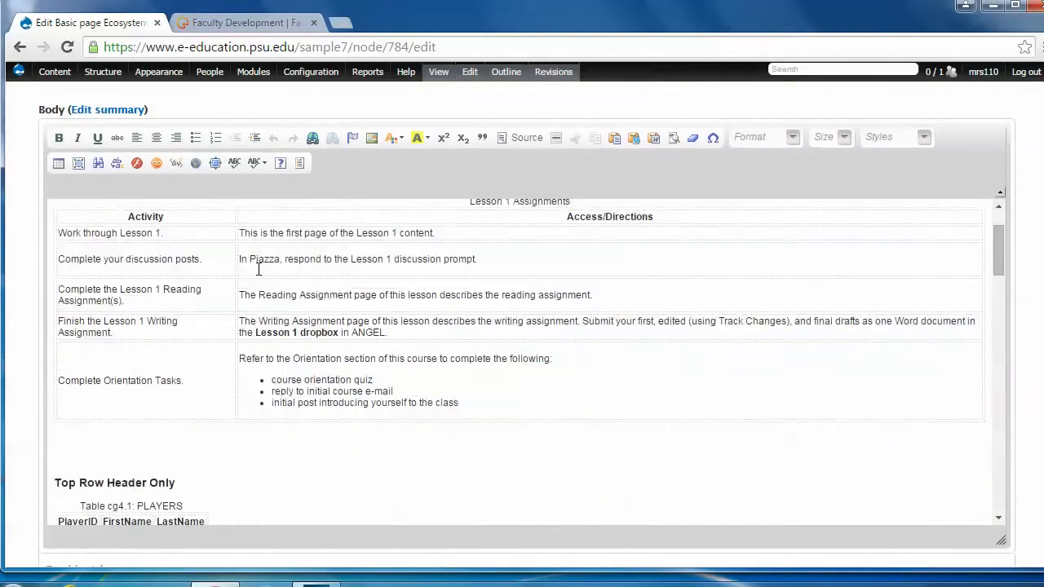
scroll("down", 3)
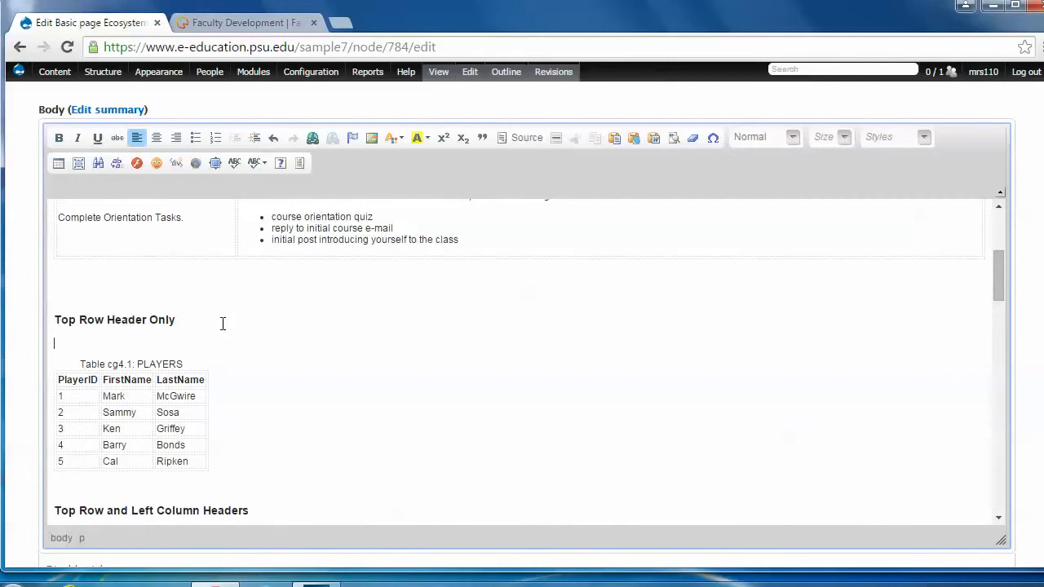
mouse_move(60, 345)
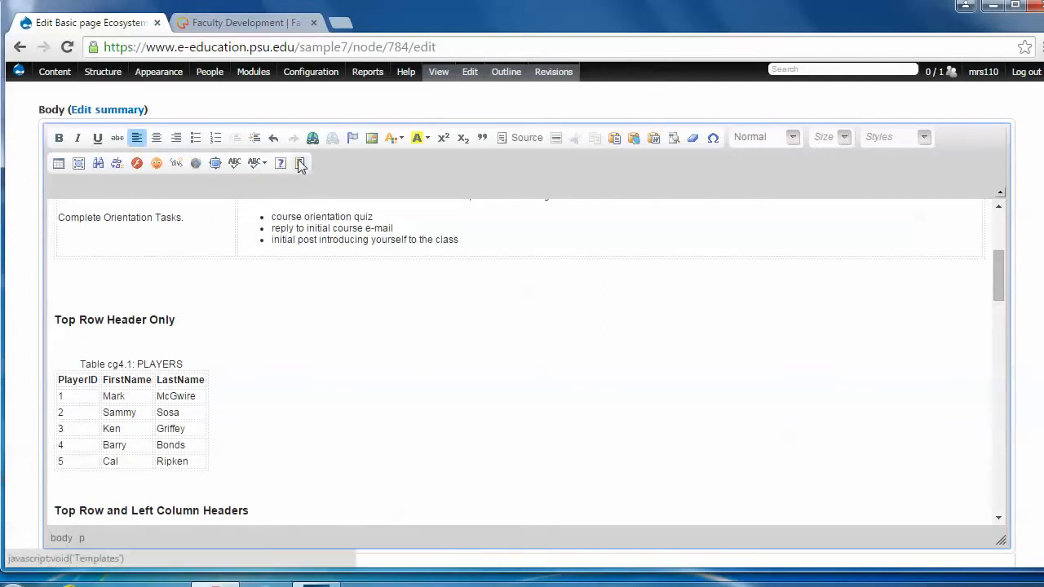
Open Content Templates and scroll toward Data Table Top Row Header Only
left_click(301, 163)
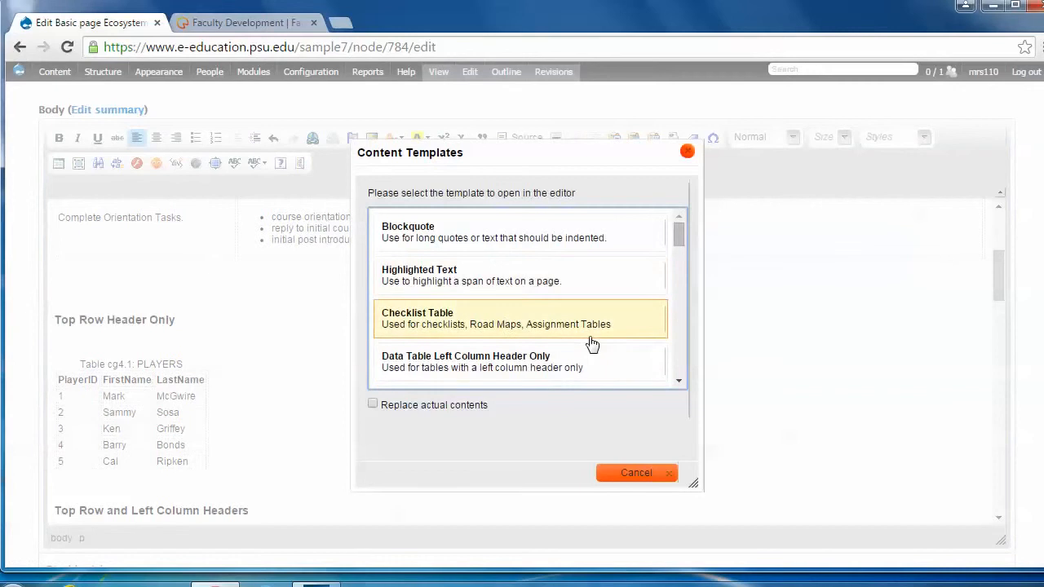
scroll("down", 3)
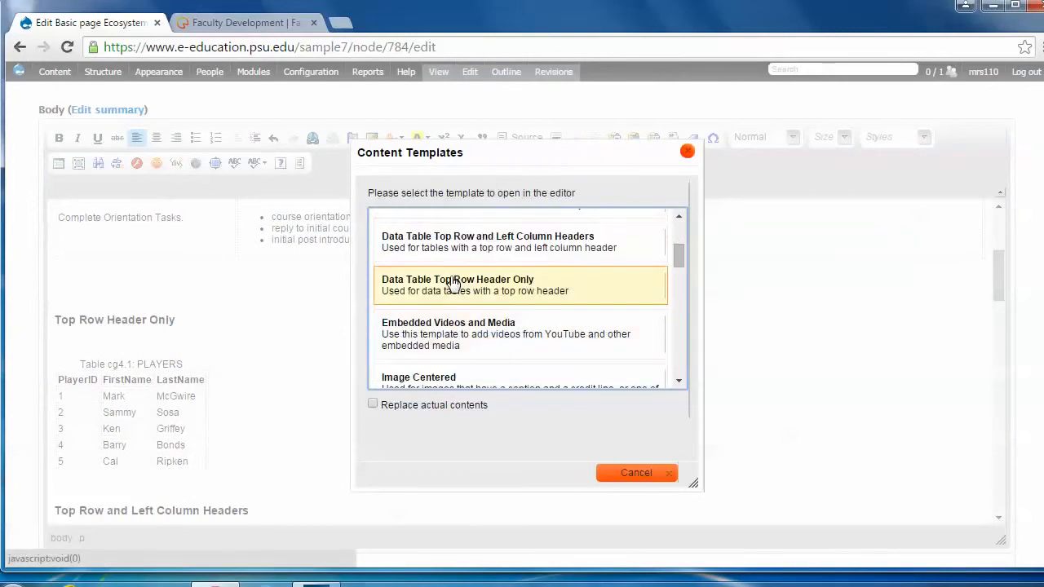
mouse_move(461, 298)
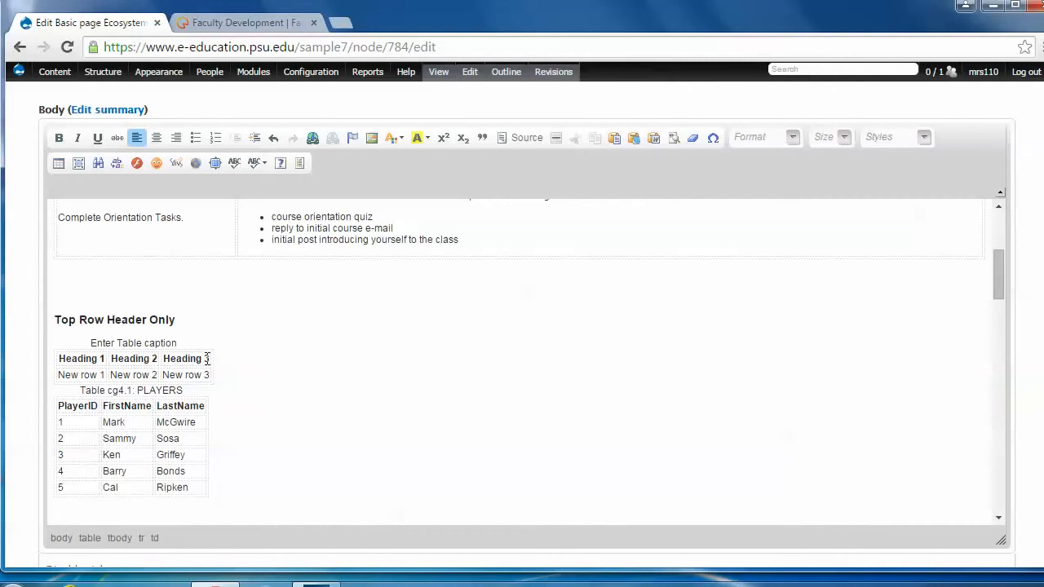
Use the new table's context menu column options to remove the extra column
right_click(196, 358)
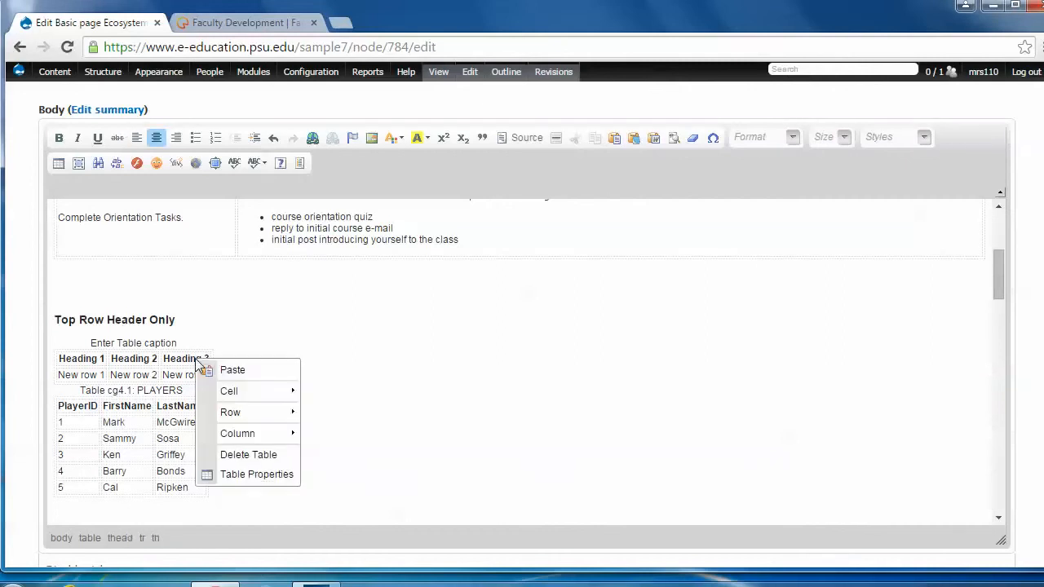
mouse_move(237, 433)
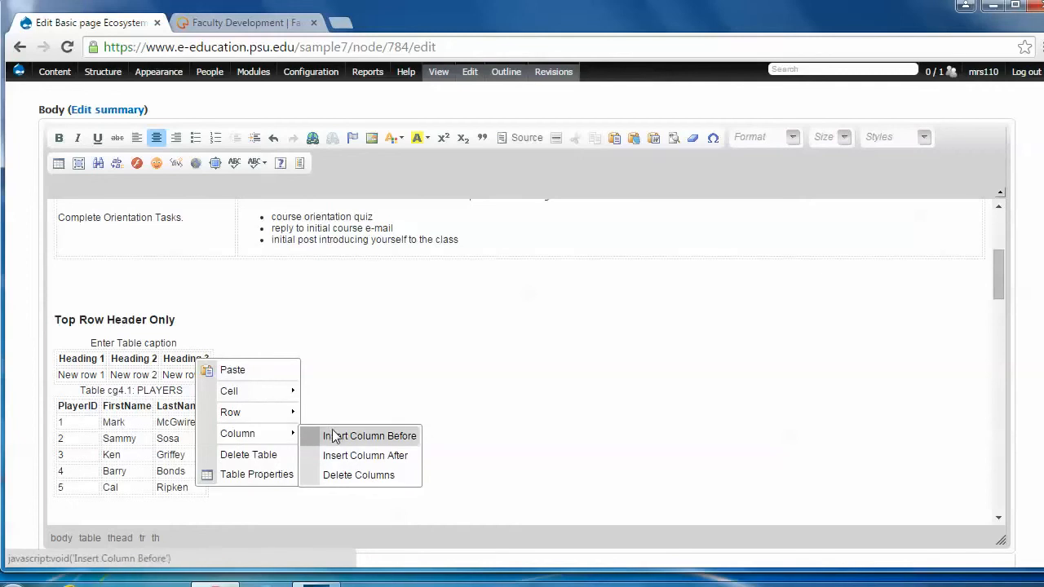
mouse_move(231, 412)
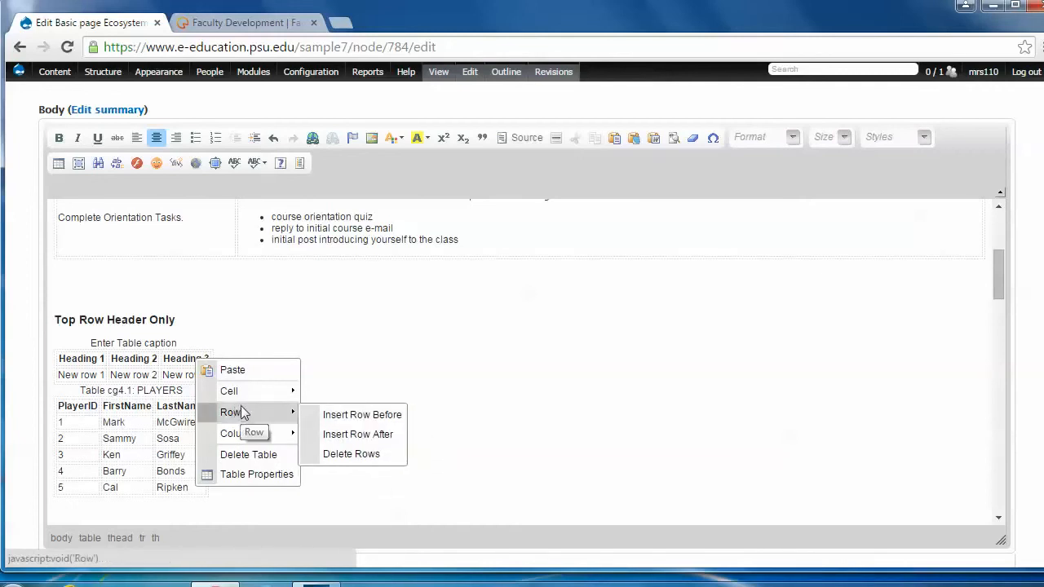
mouse_move(238, 433)
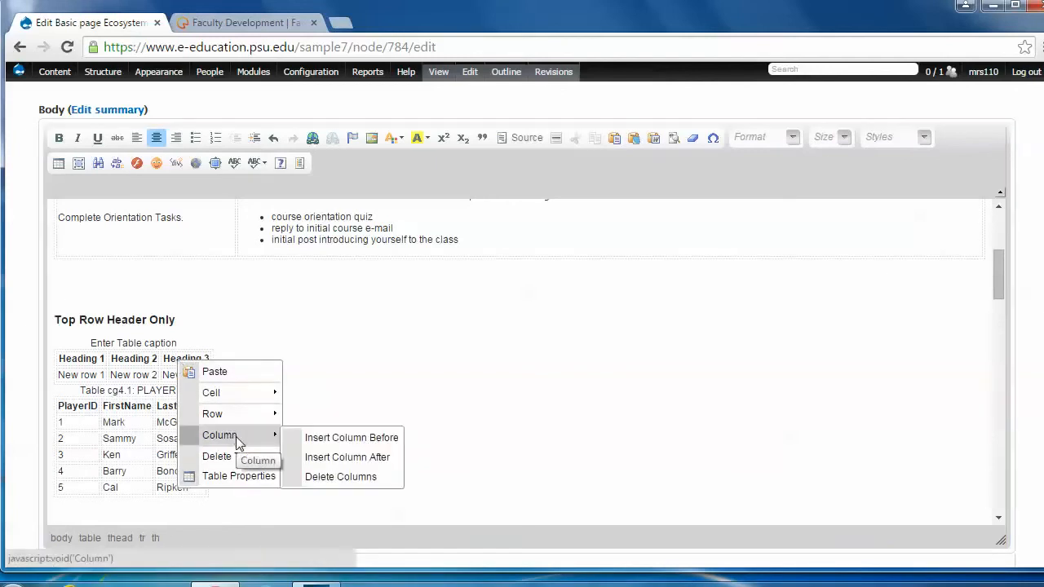
left_click(341, 476)
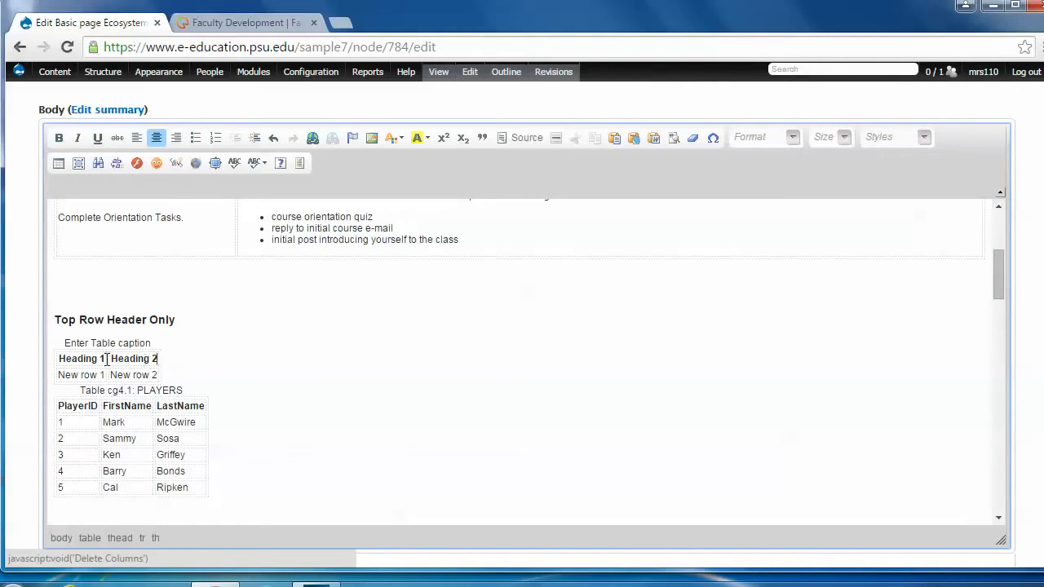
Label the table headers 'Source of Methane' and 'Percent'
double_click(82, 359)
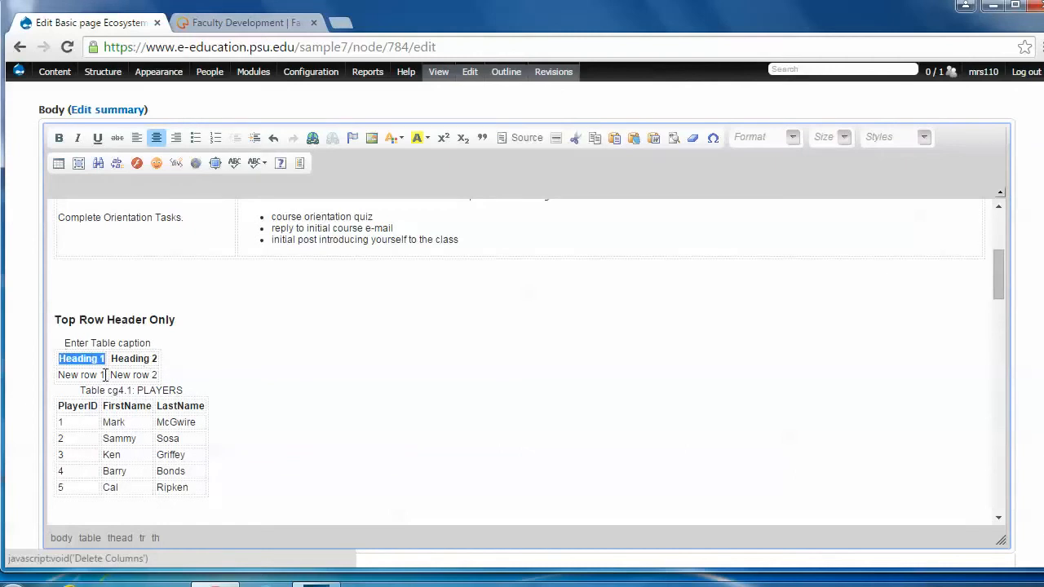
type("S")
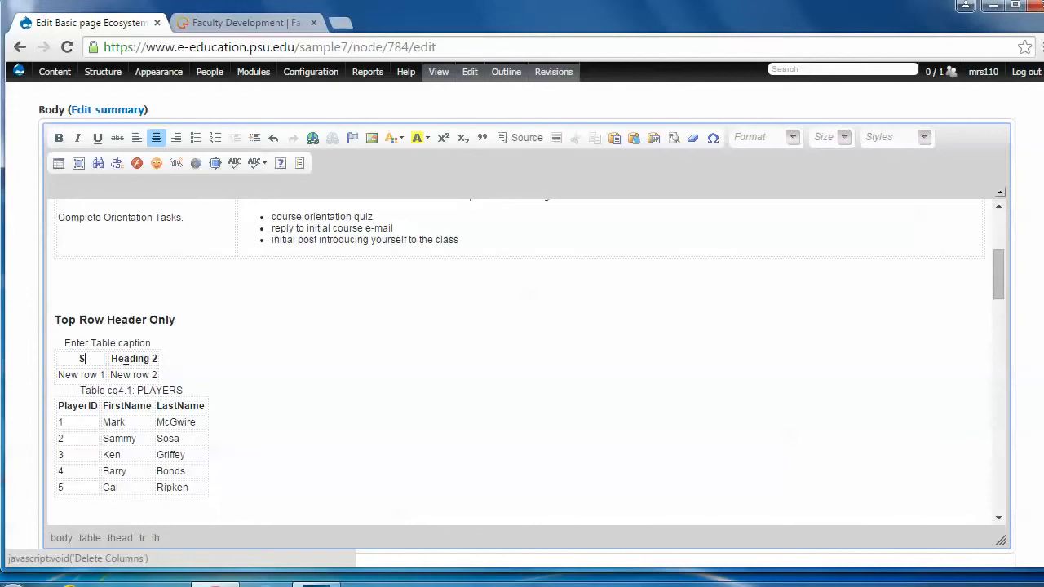
type("Source of Methane")
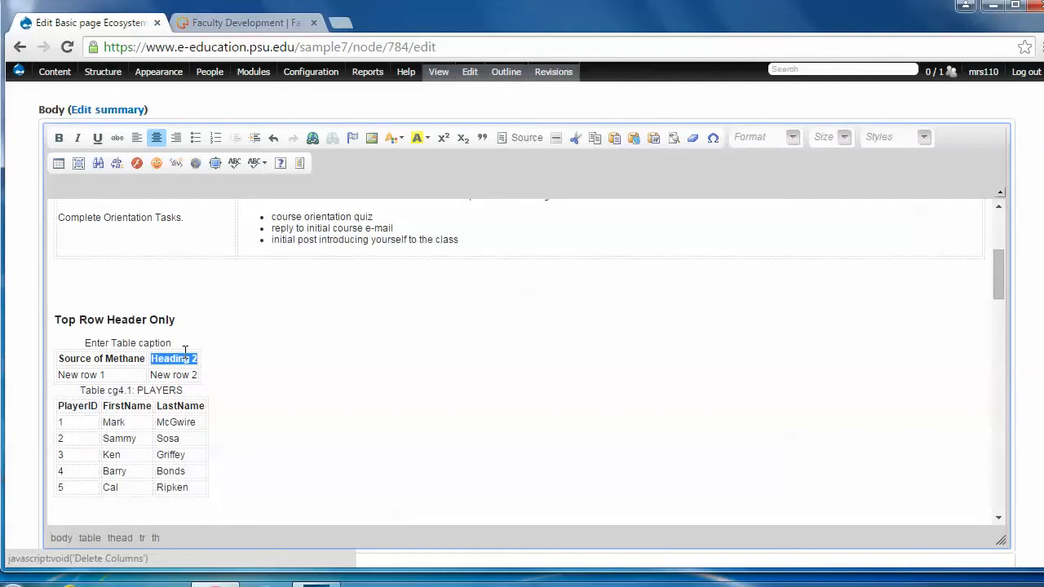
type("Percent")
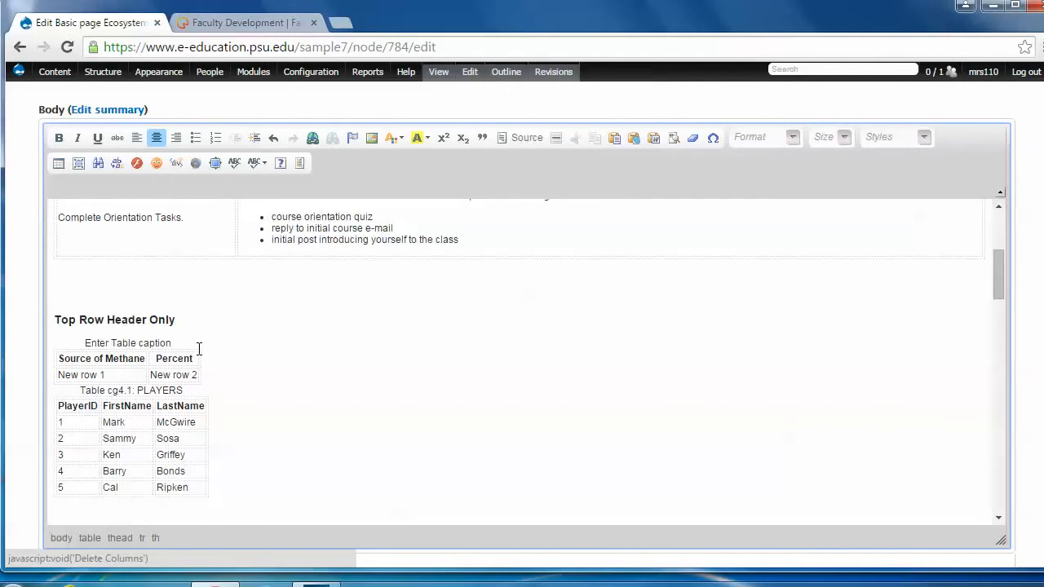
Fill the first row with 'Fuel' and '1'
double_click(86, 374)
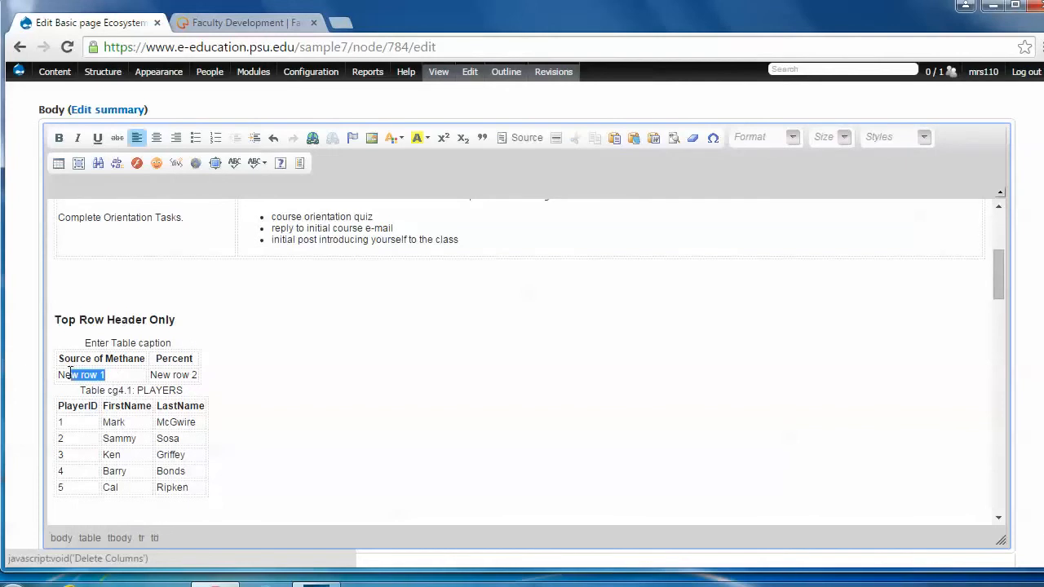
type("Fl")
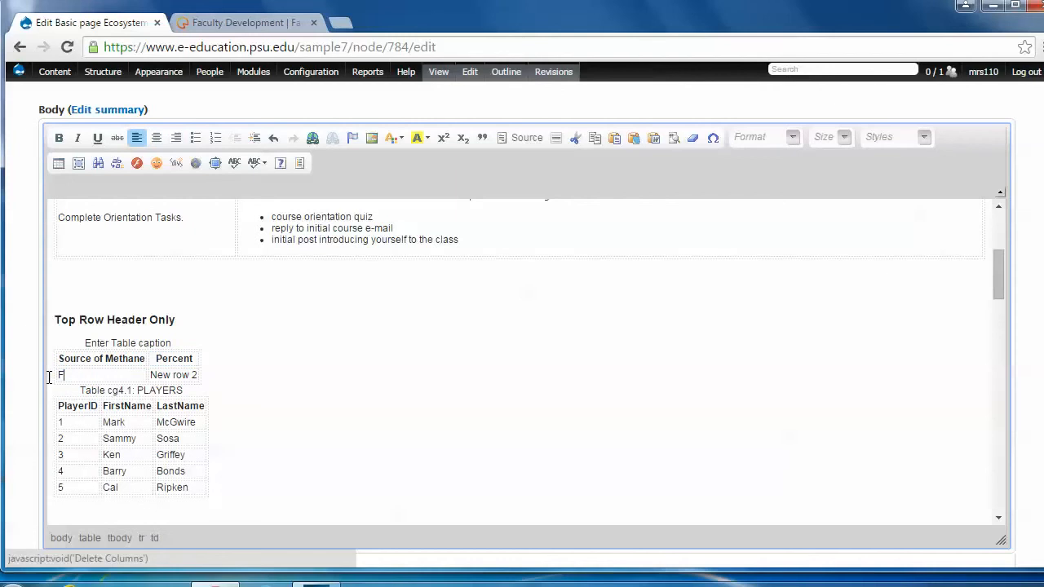
type("uel")
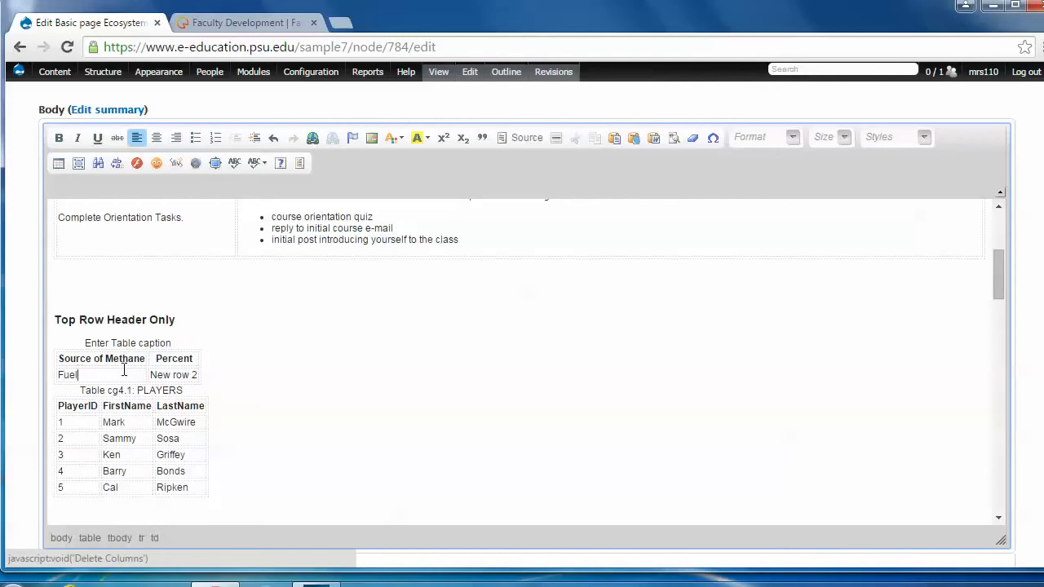
double_click(167, 375)
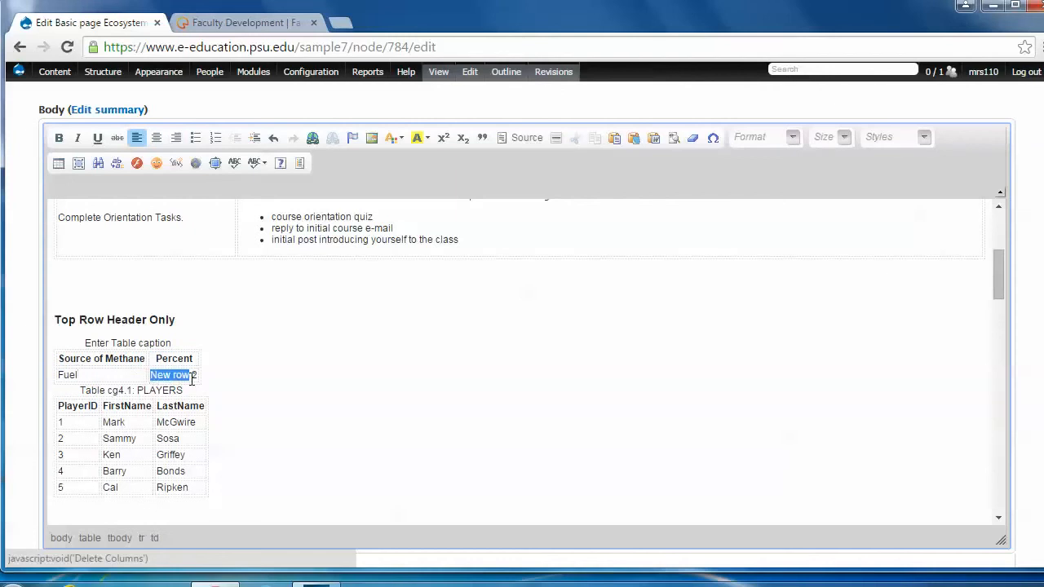
type("1")
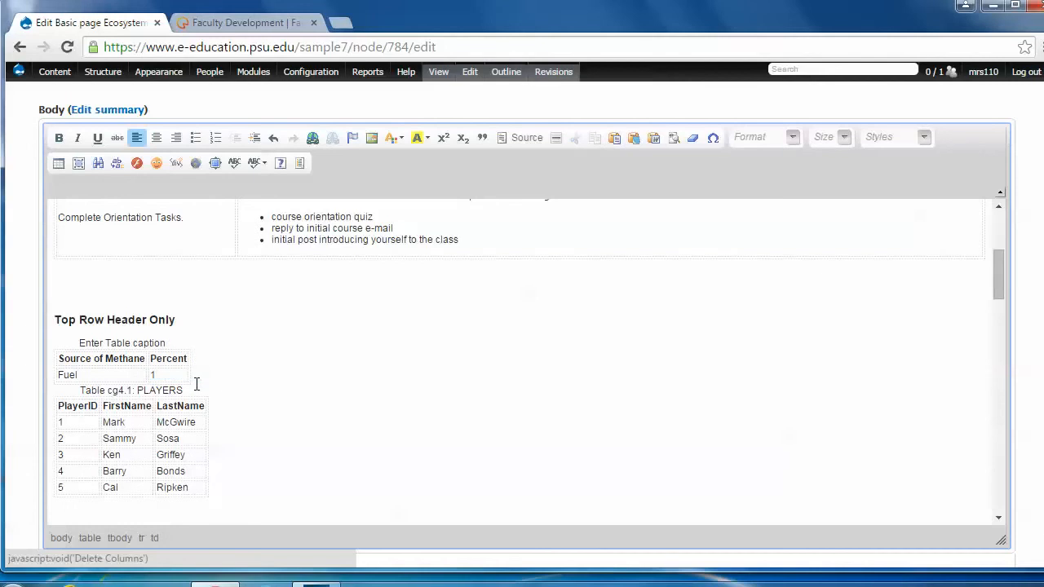
Add two empty rows below the Fuel row
right_click(151, 375)
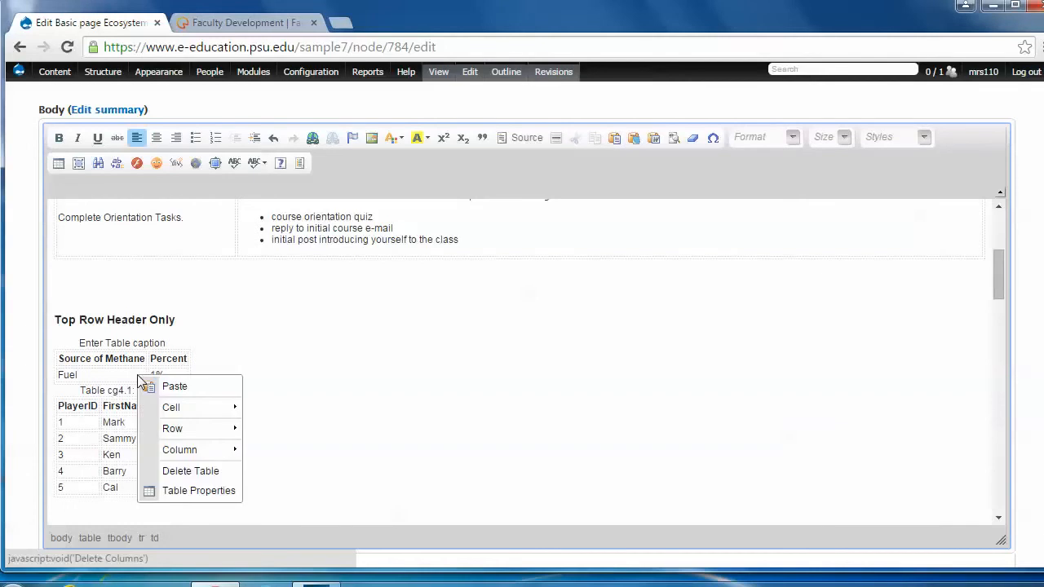
mouse_move(172, 428)
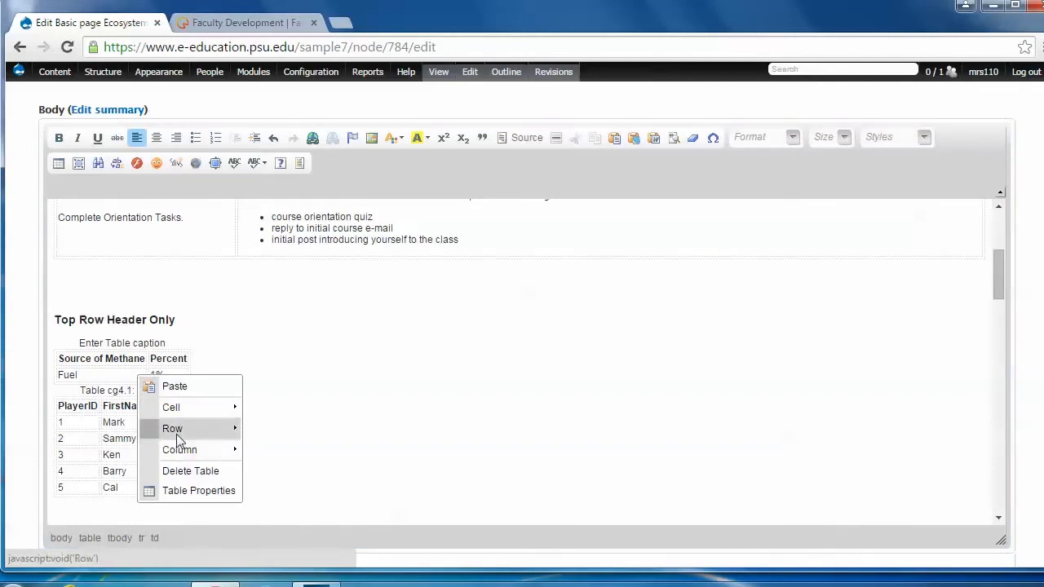
left_click(173, 428)
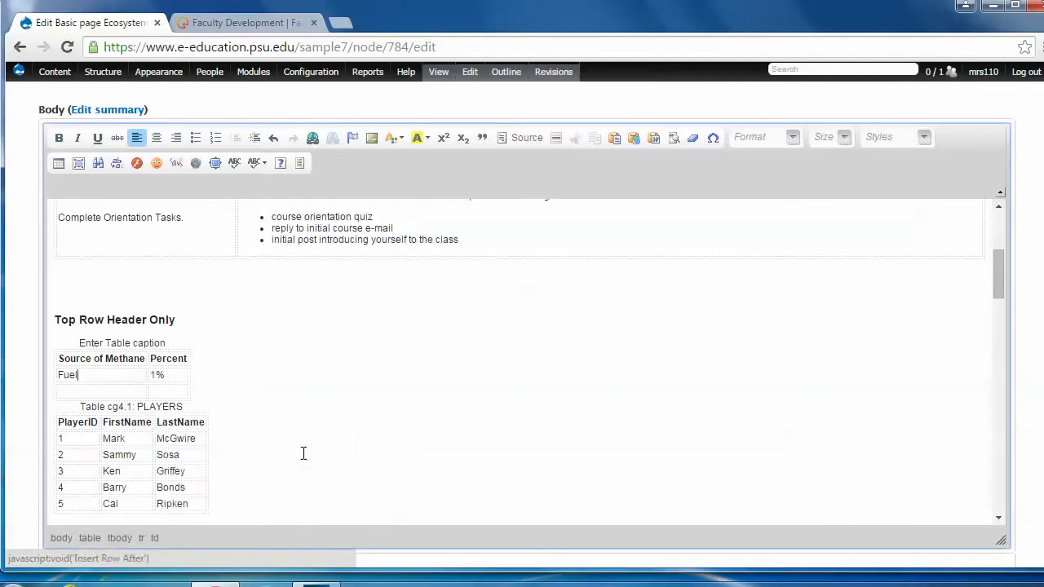
right_click(77, 375)
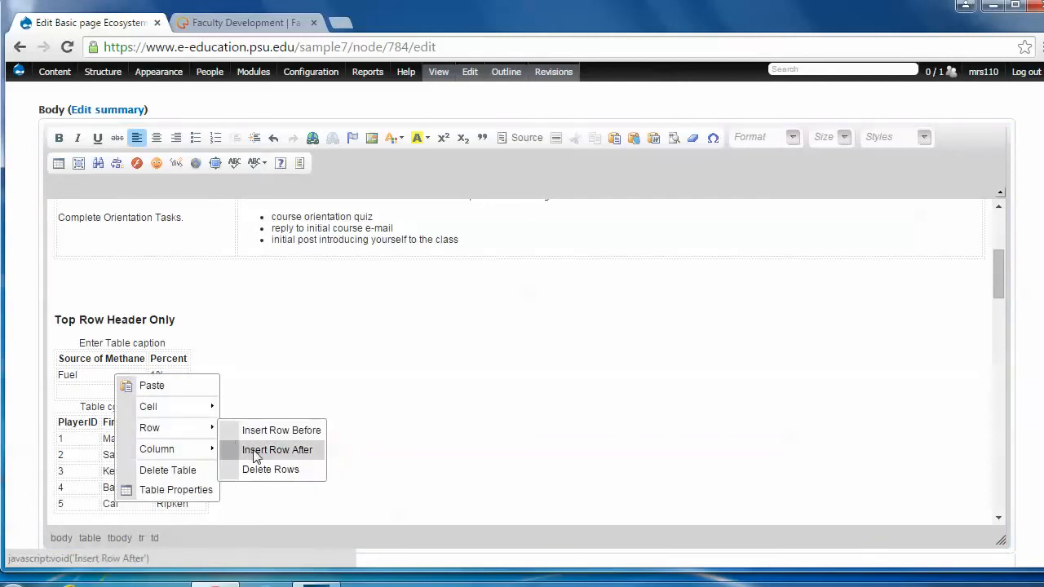
left_click(277, 450)
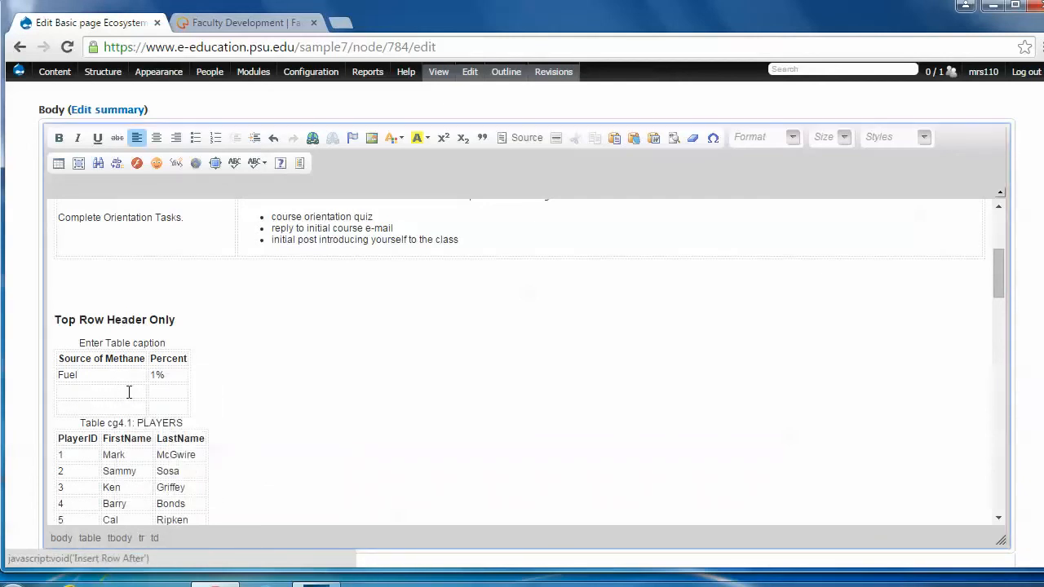
Fill the new rows with Rice 12% and Natural Gas 16%
type("Rice")
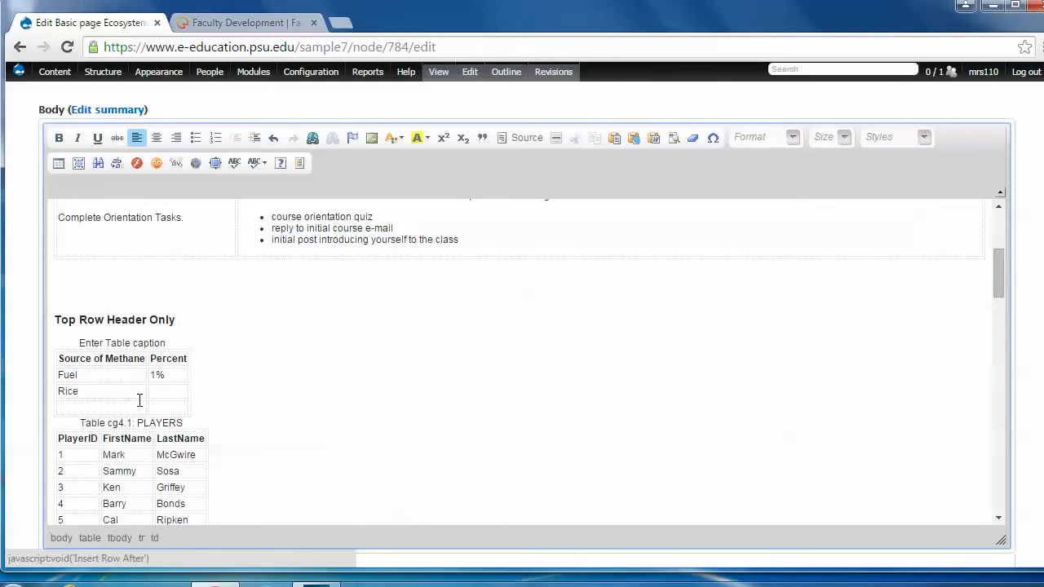
left_click(168, 391)
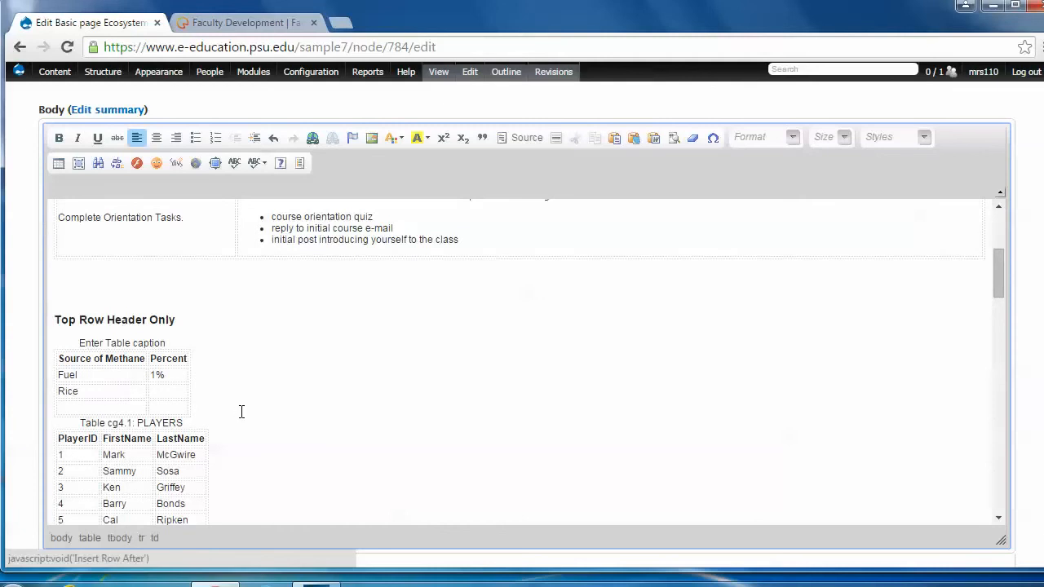
type("12%")
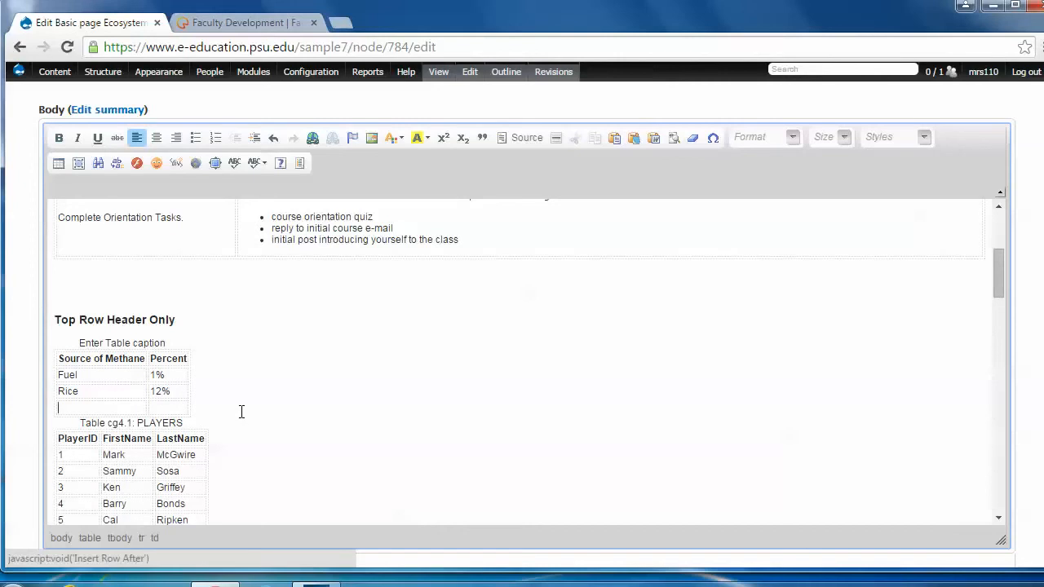
type("Natural G")
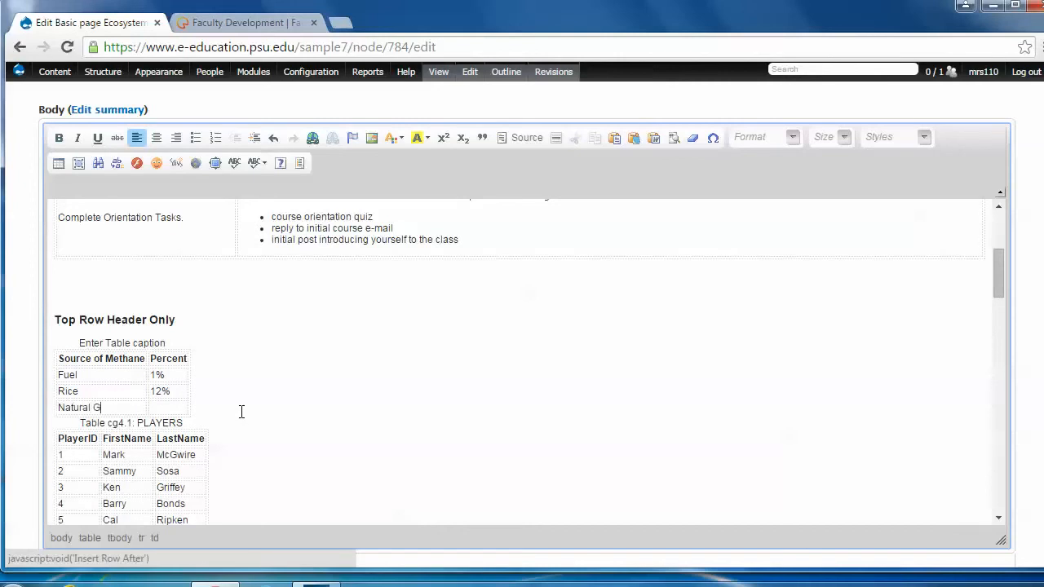
type("as")
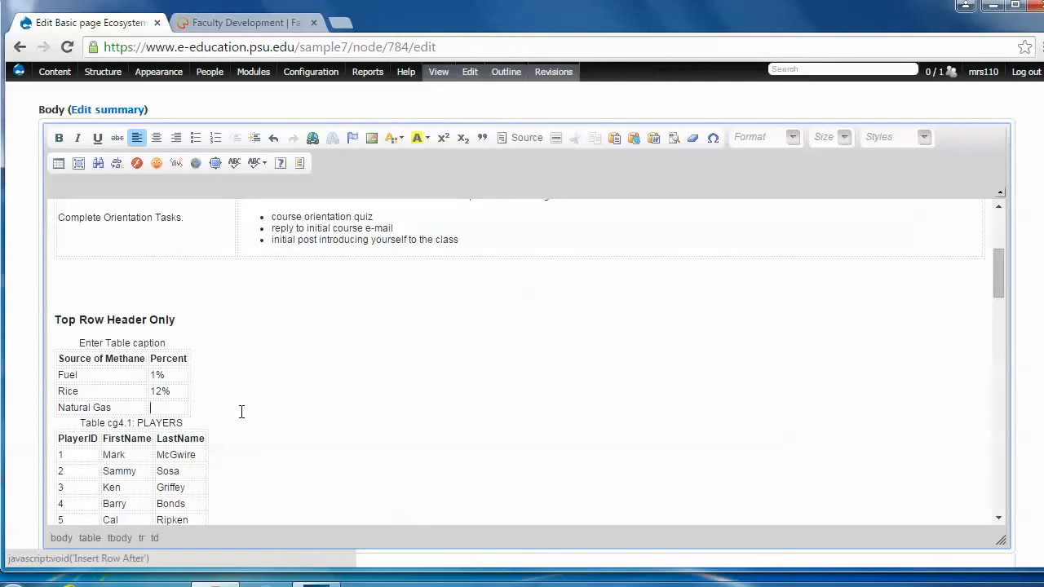
type("16%")
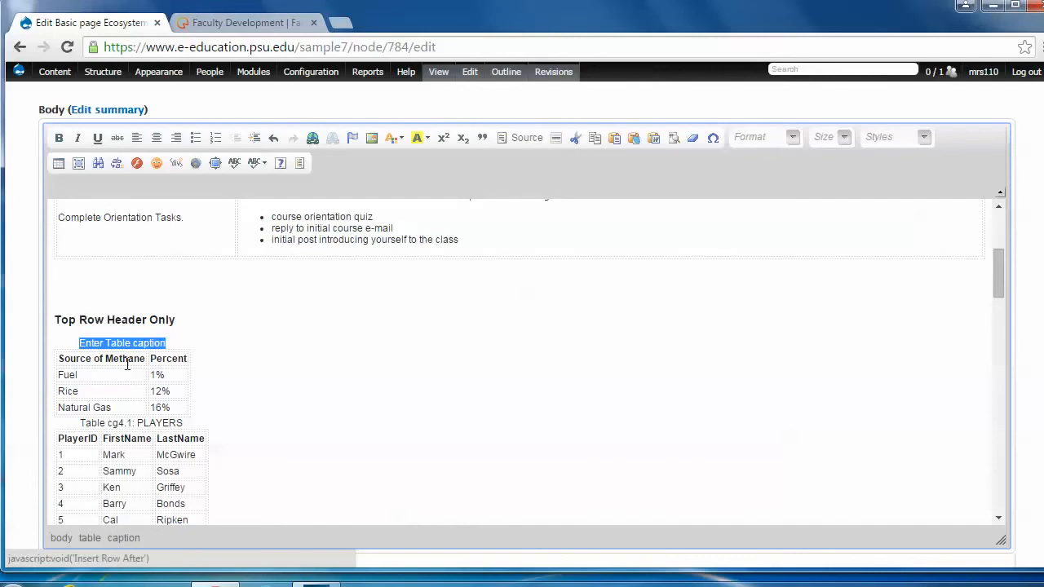
Type the caption 'Table 4.1: Sources of Methane by Process', then save the page
type("Table 4.1: S")
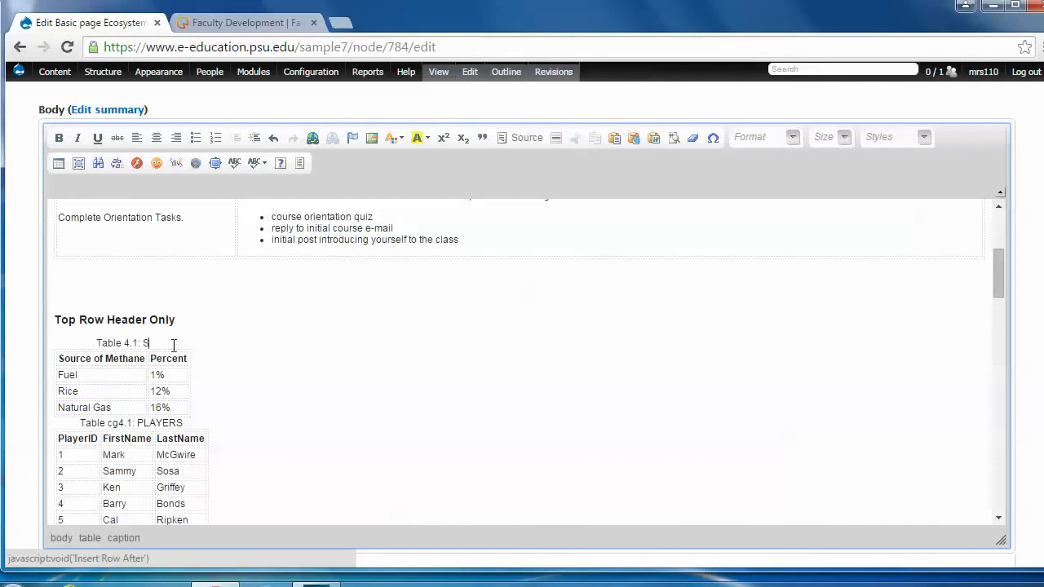
type("ources of Methane by Process")
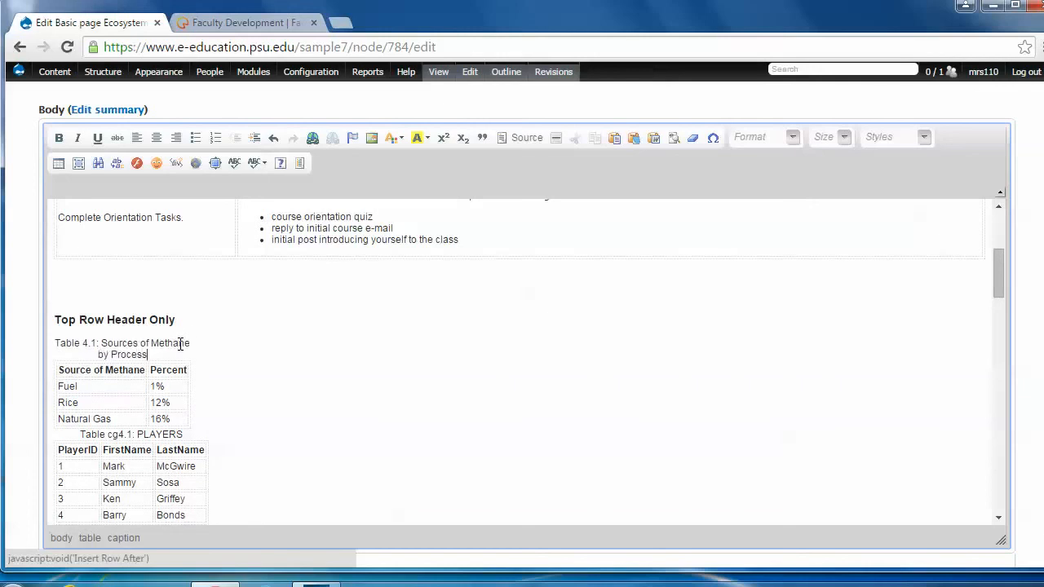
mouse_move(1037, 250)
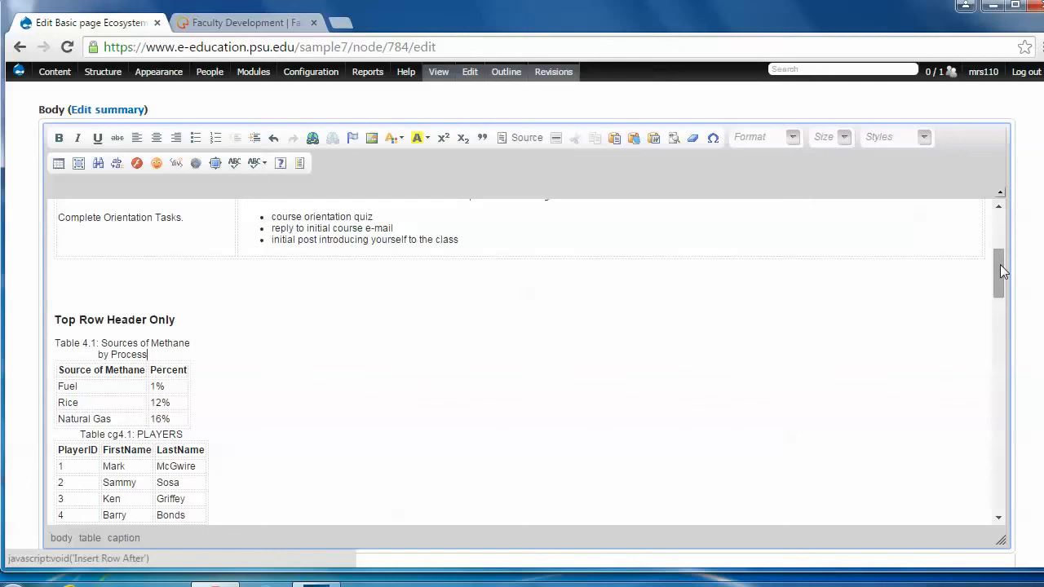
scroll("down", 3)
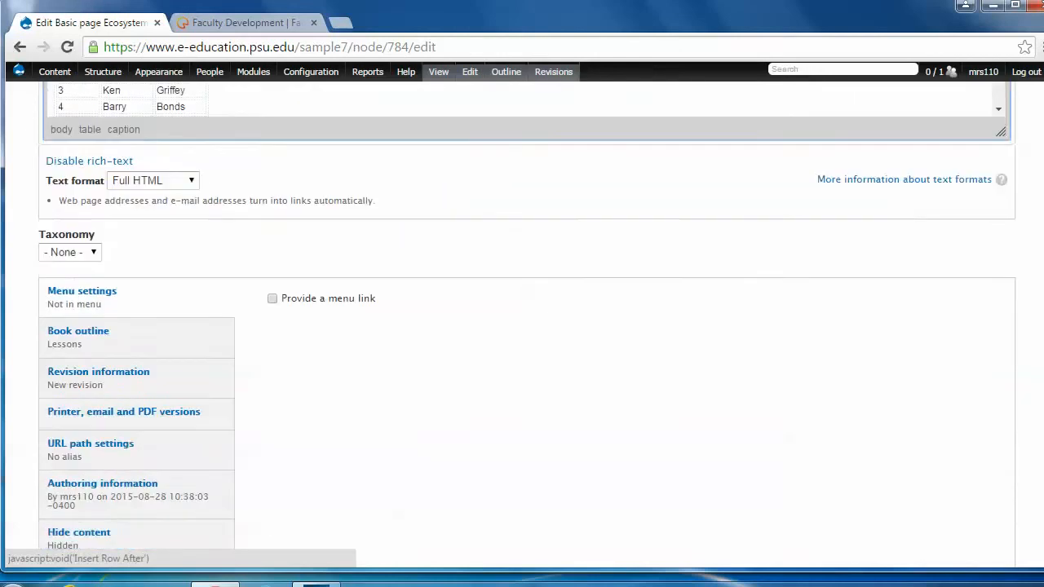
left_click(67, 502)
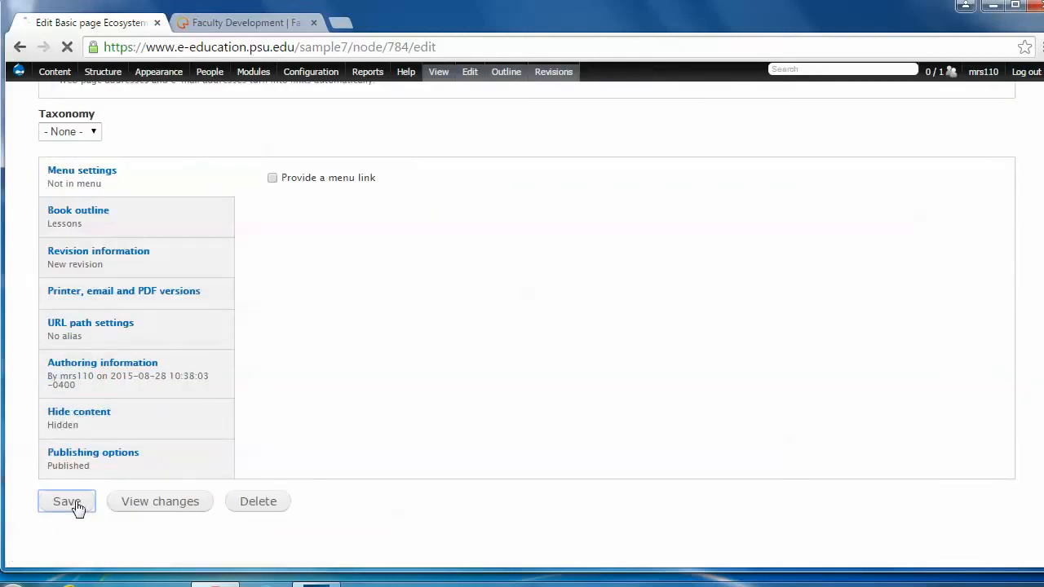
left_click(66, 501)
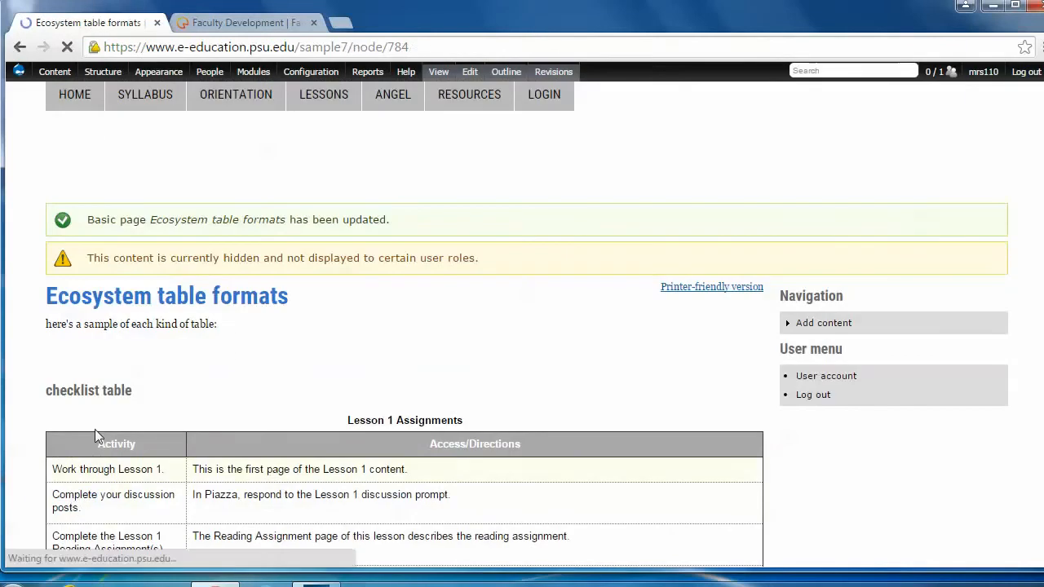
scroll("down", 3)
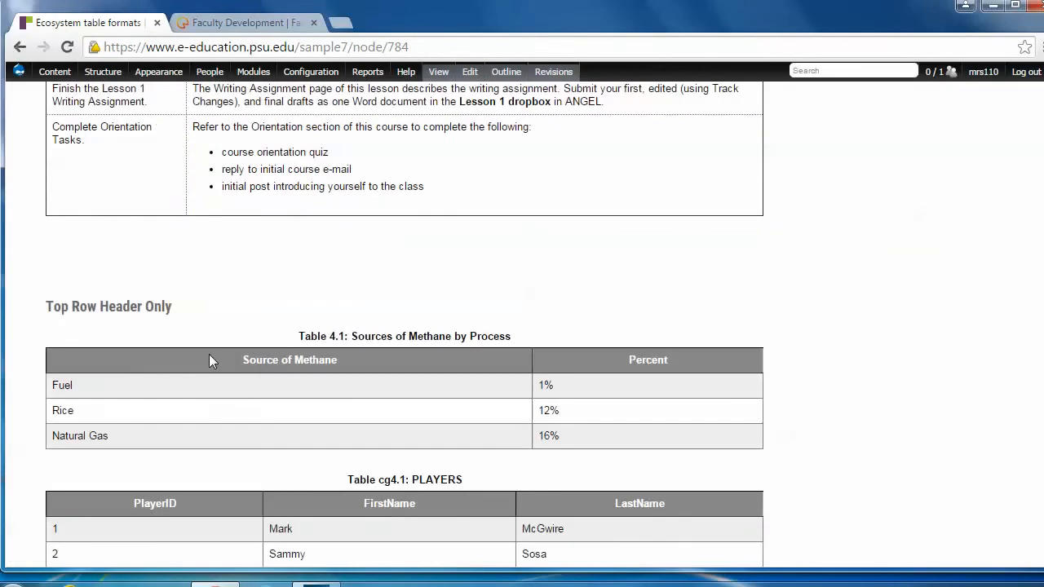
mouse_move(504, 343)
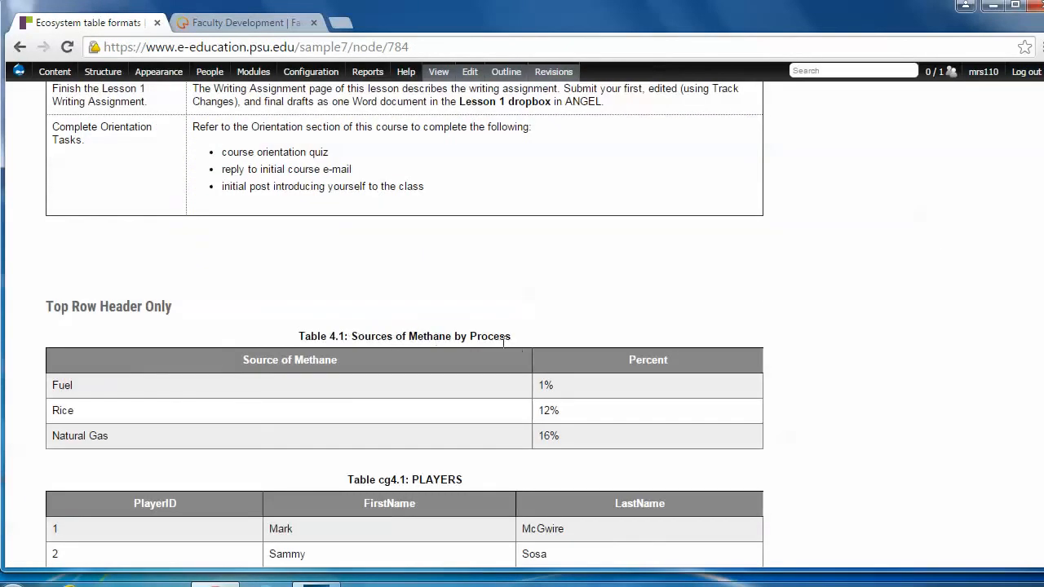
mouse_move(569, 447)
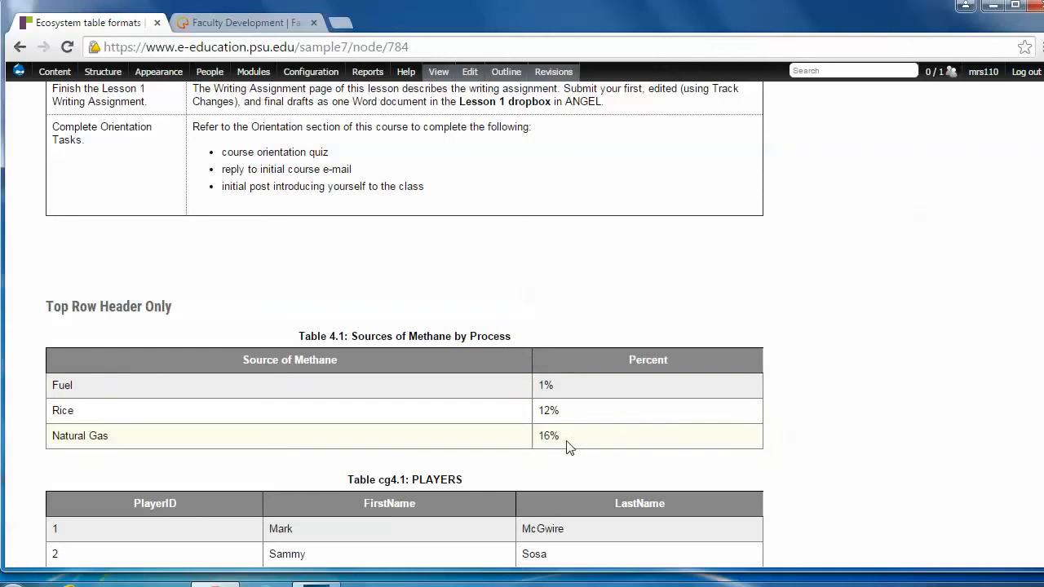
mouse_move(822, 392)
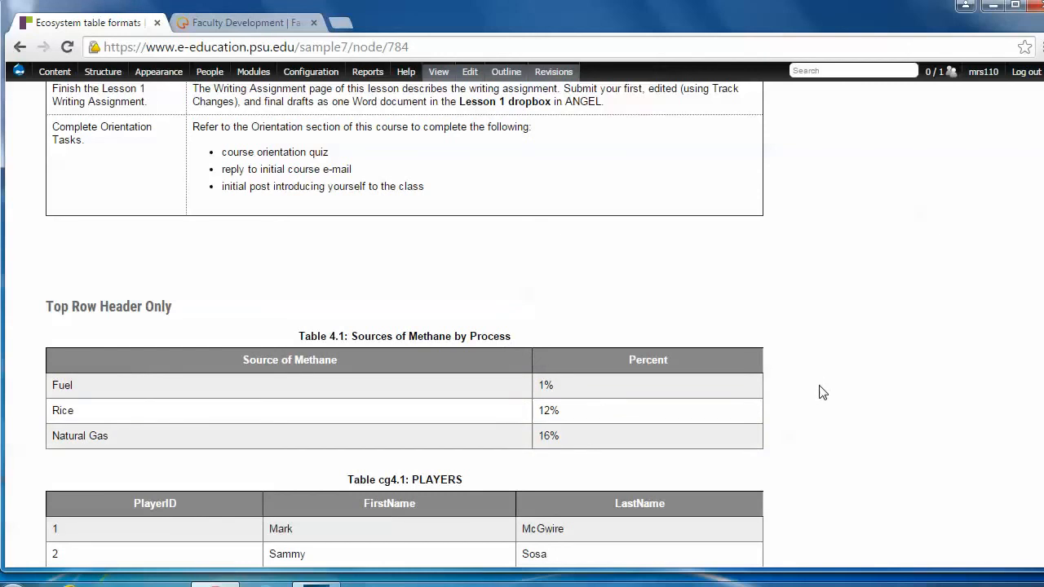